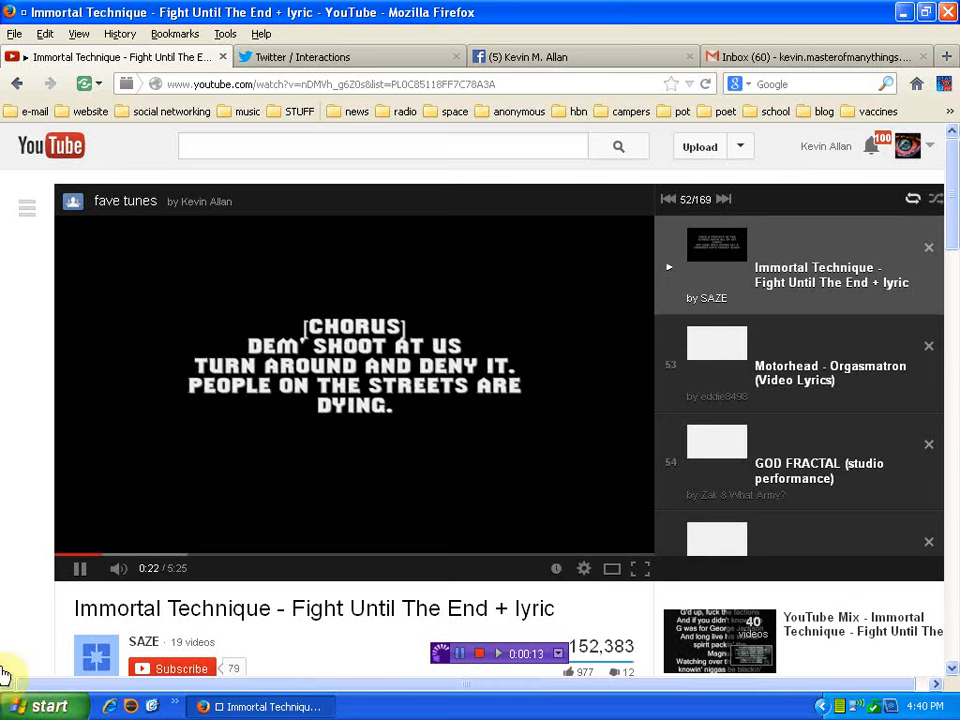
mouse_move(38, 600)
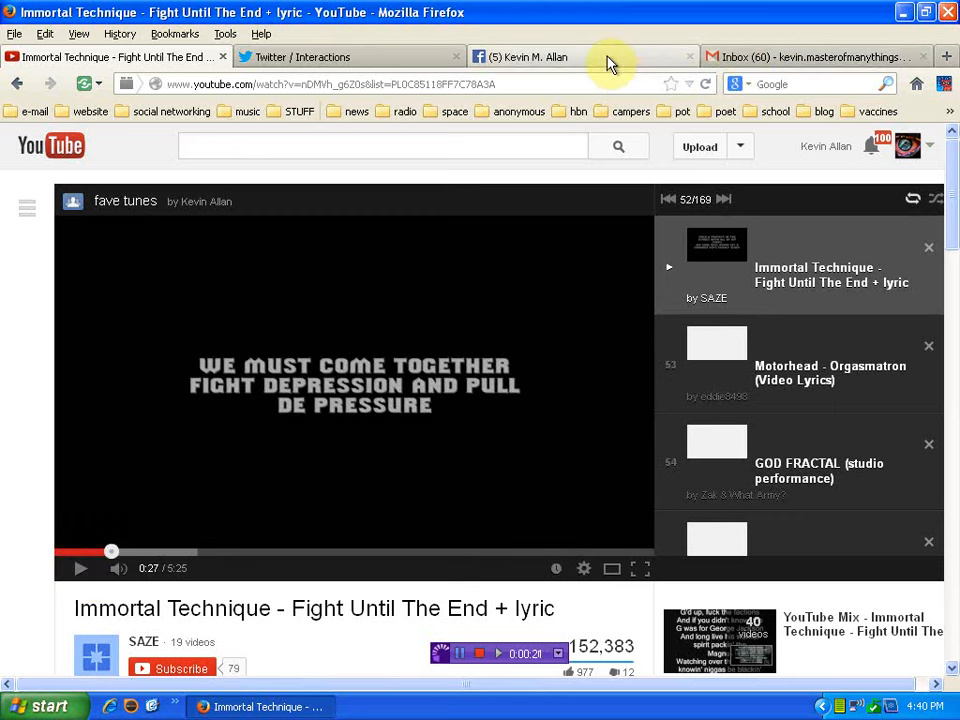
Step: Switch to the Facebook profile timeline while the YouTube playlist keeps playing
click(584, 56)
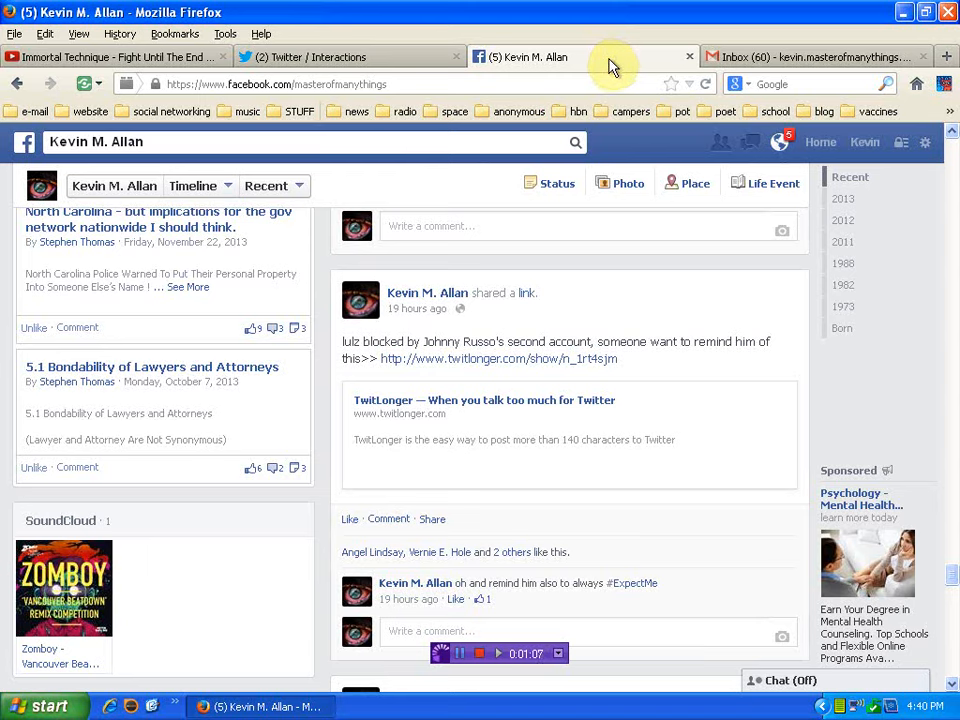
mouse_move(632, 98)
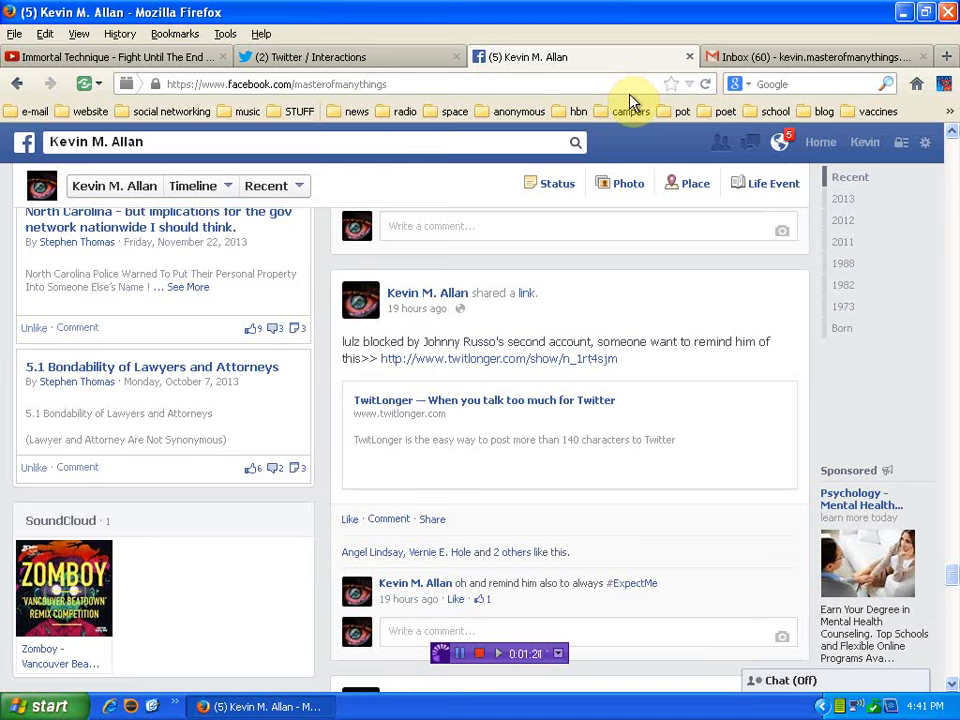
mouse_move(524, 320)
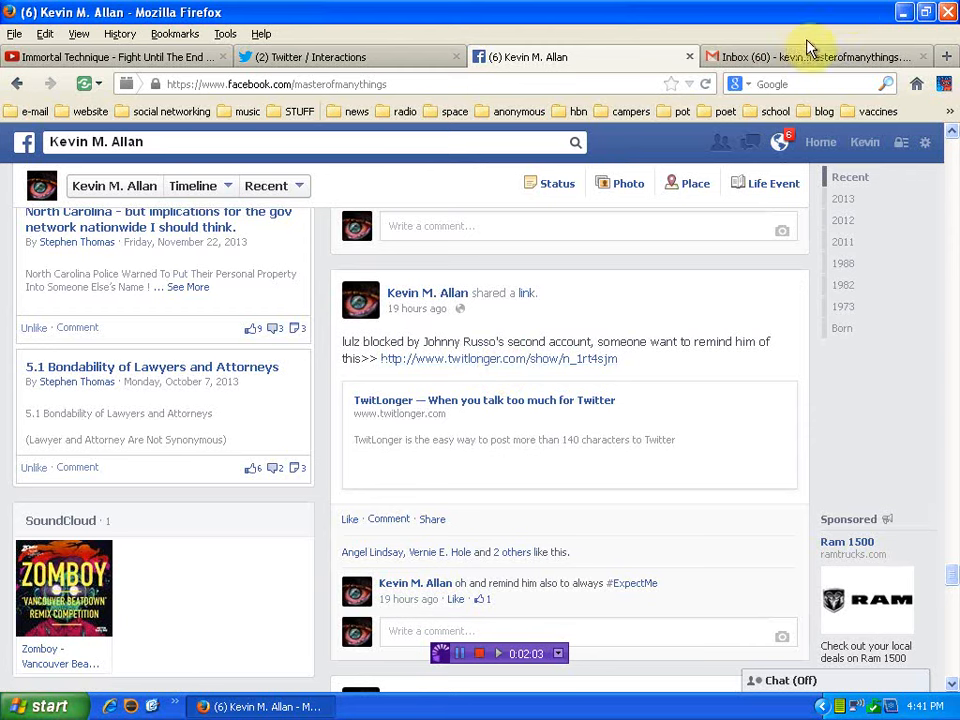
click(816, 56)
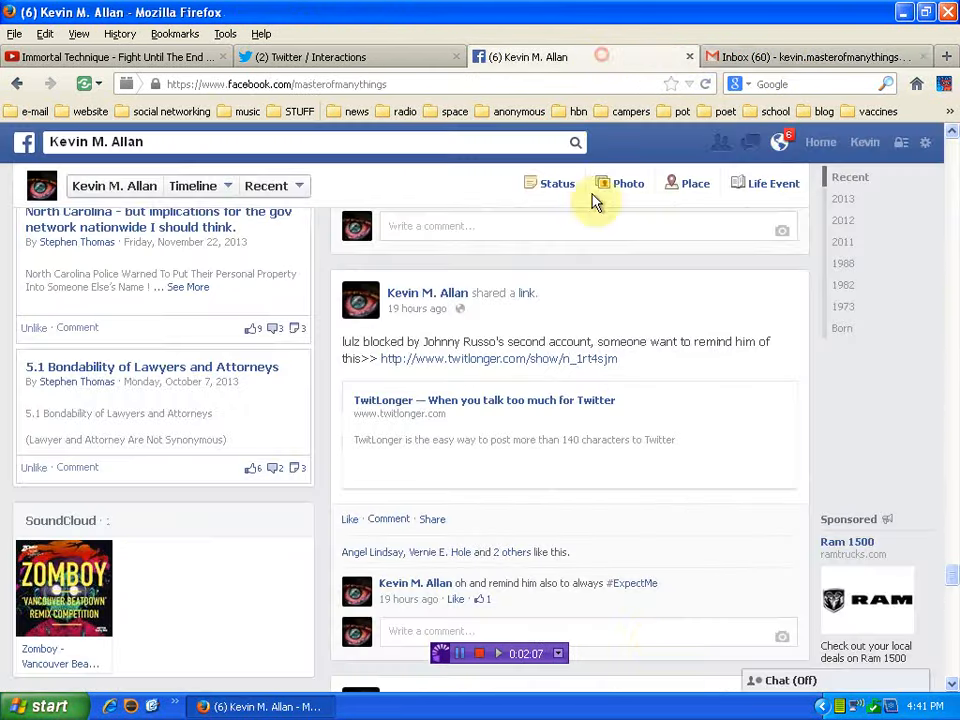
mouse_move(672, 398)
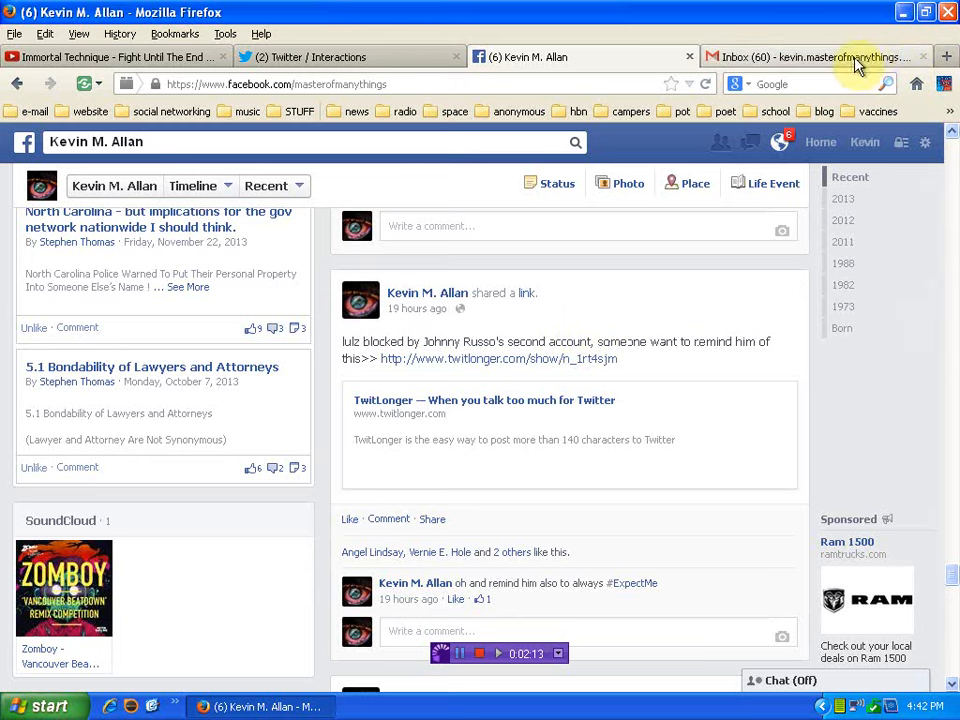
Step: Bring up the Gmail inbox and scroll down past the YouTube upload notices
click(816, 56)
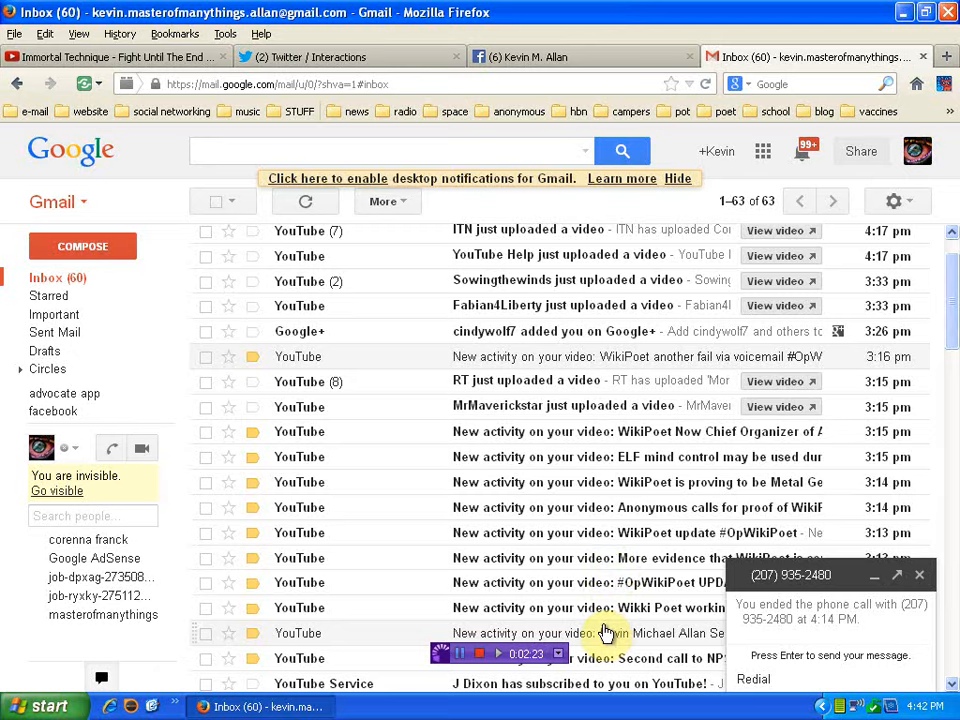
scroll(down, 3)
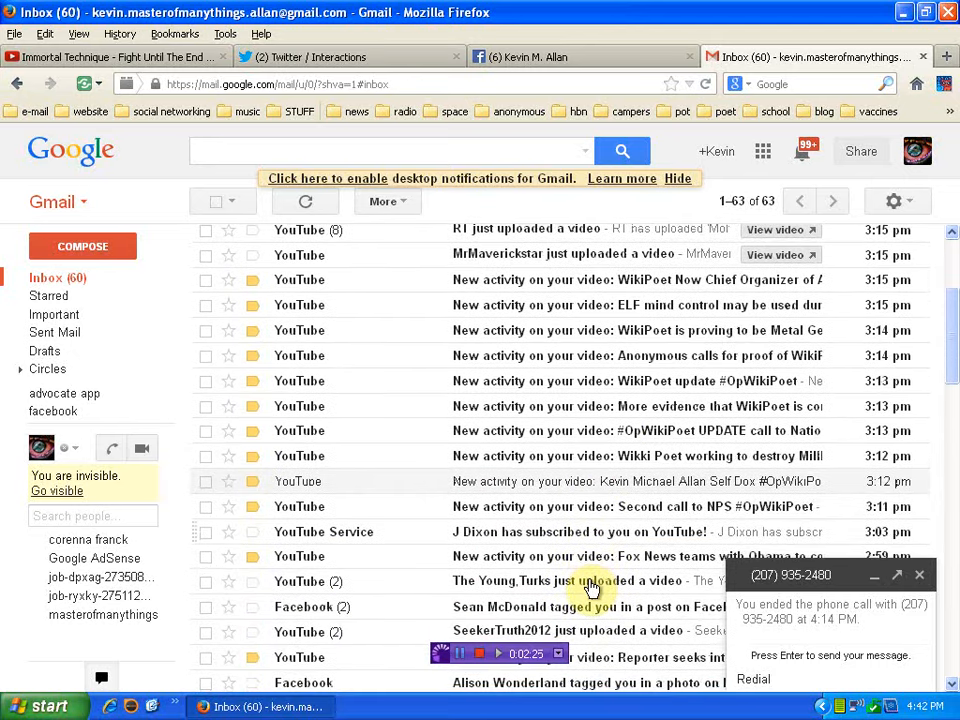
mouse_move(570, 498)
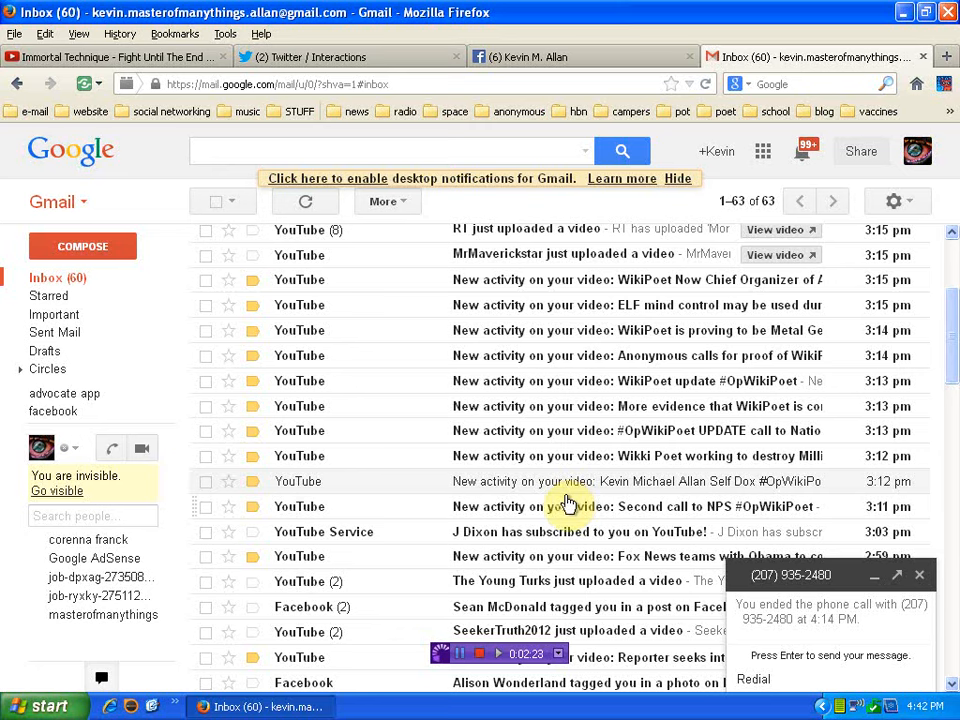
mouse_move(556, 438)
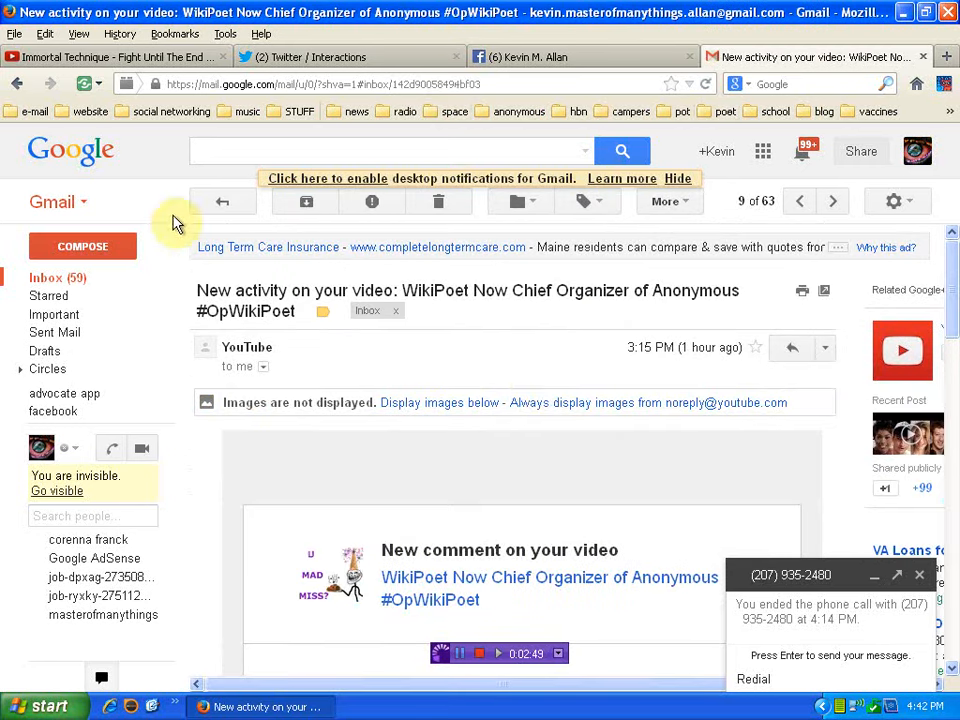
Step: Return from the WikiPoet Chief Organizer notification to the inbox list
click(224, 200)
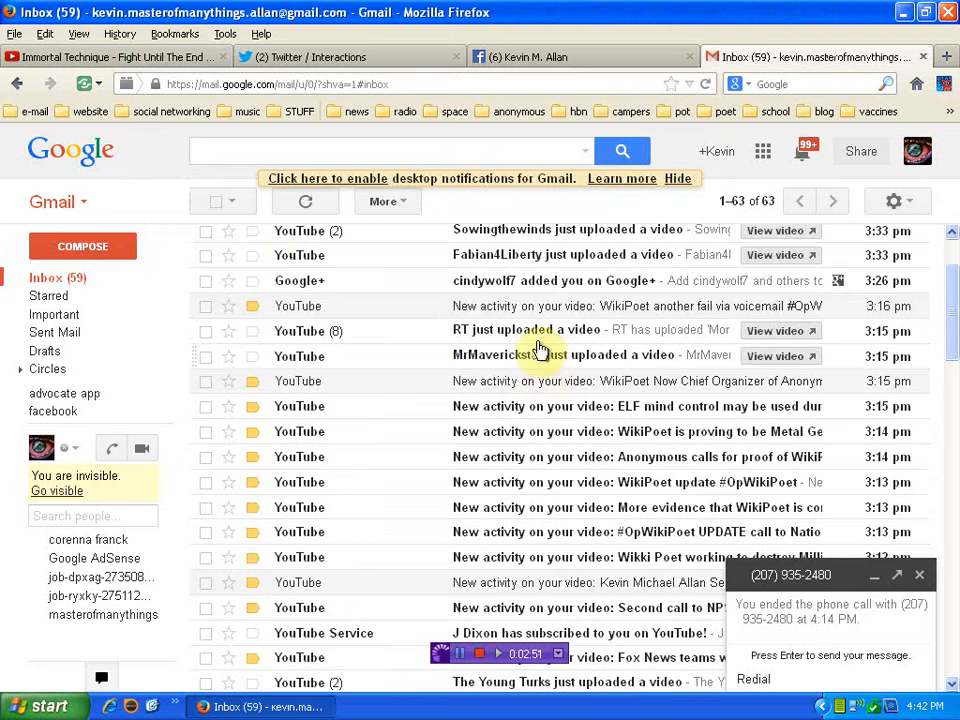
mouse_move(536, 312)
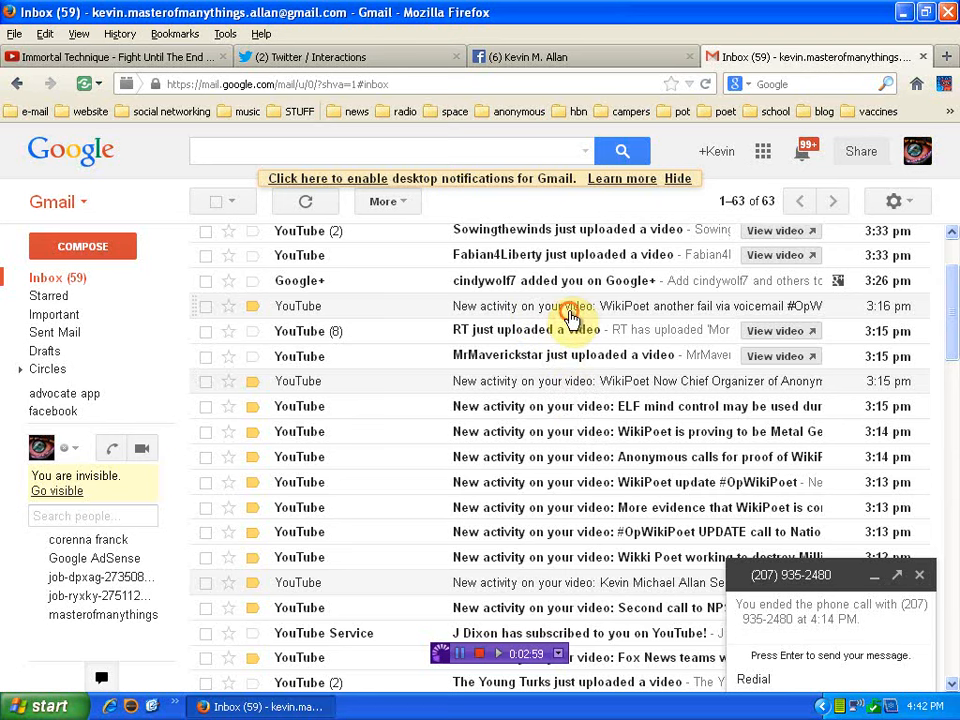
Step: Read the 'WikiPoet another fail via voicemail' comment notification in Gmail
click(576, 306)
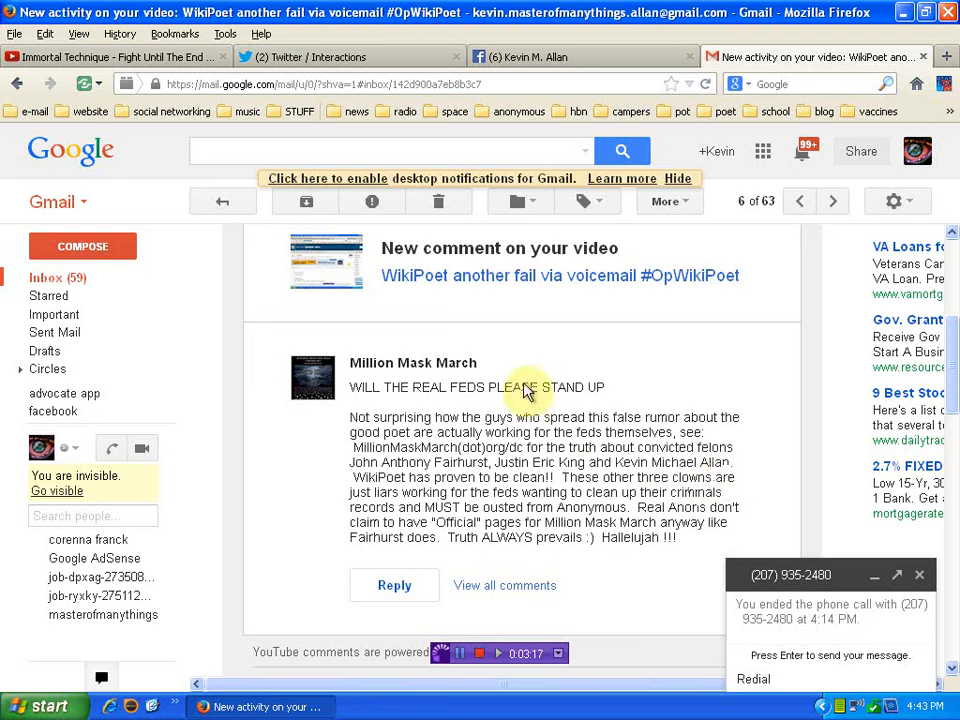
mouse_move(456, 384)
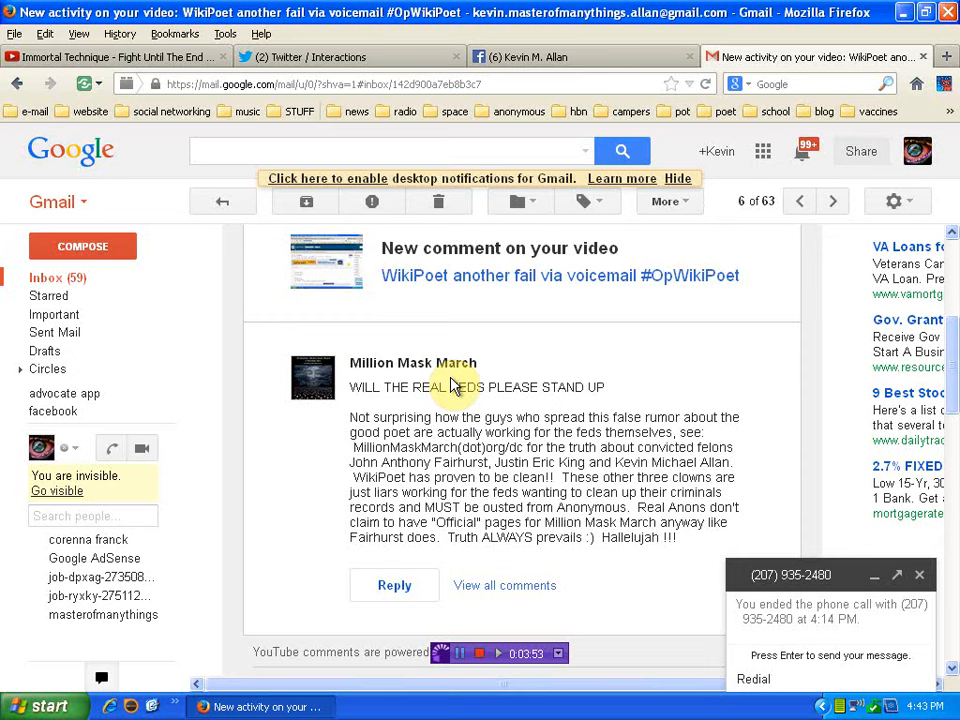
mouse_move(516, 420)
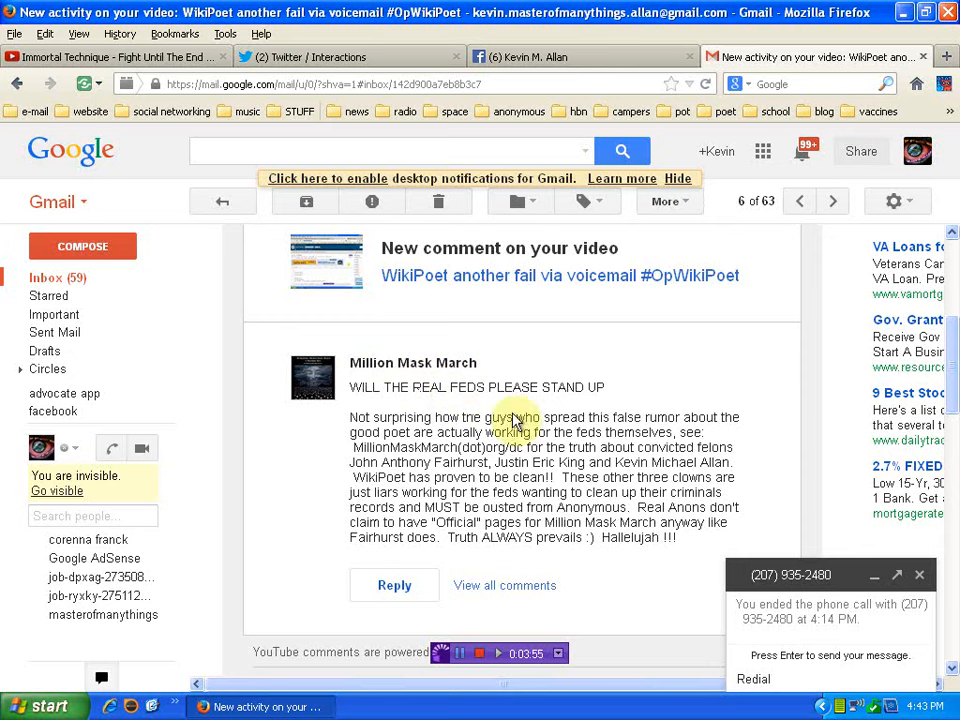
mouse_move(616, 470)
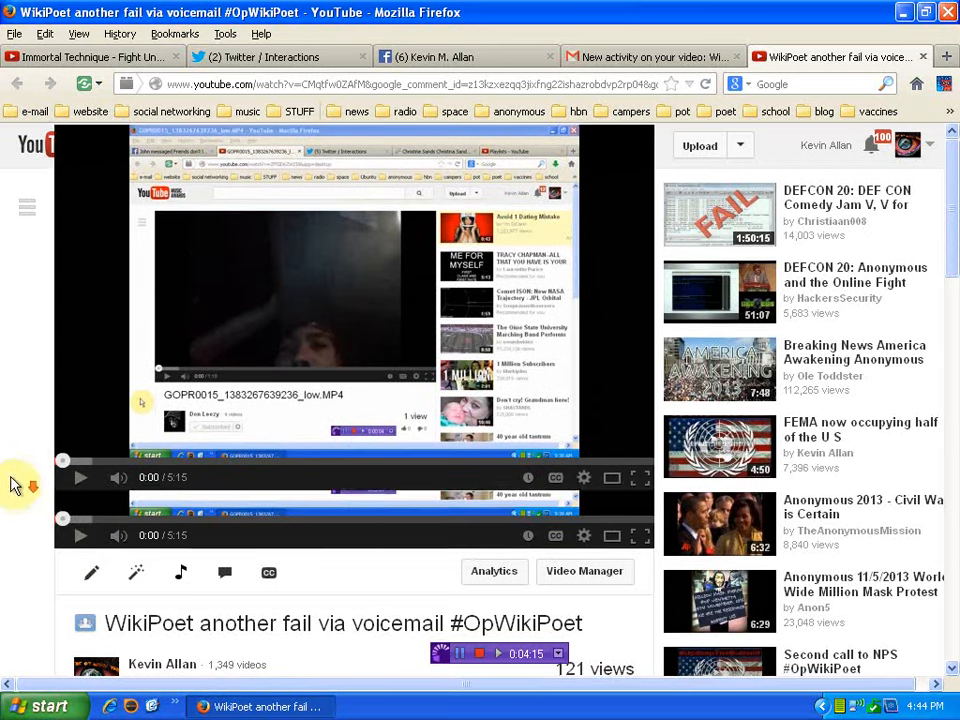
Step: Scroll to the video's comments and follow the self dox video link in the top comment
scroll(down, 3)
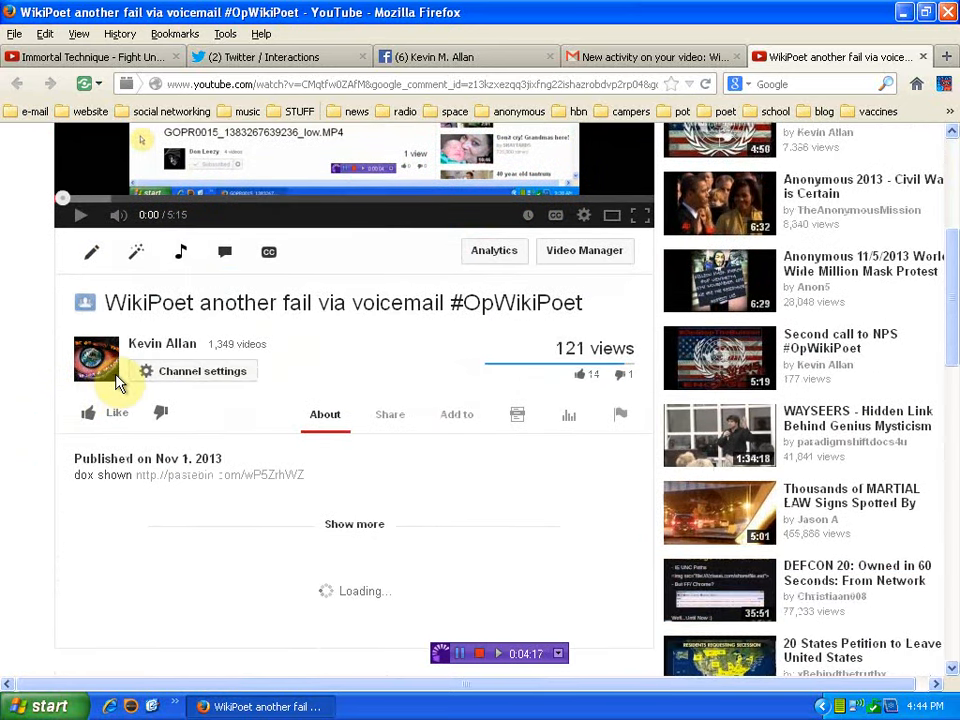
scroll(down, 3)
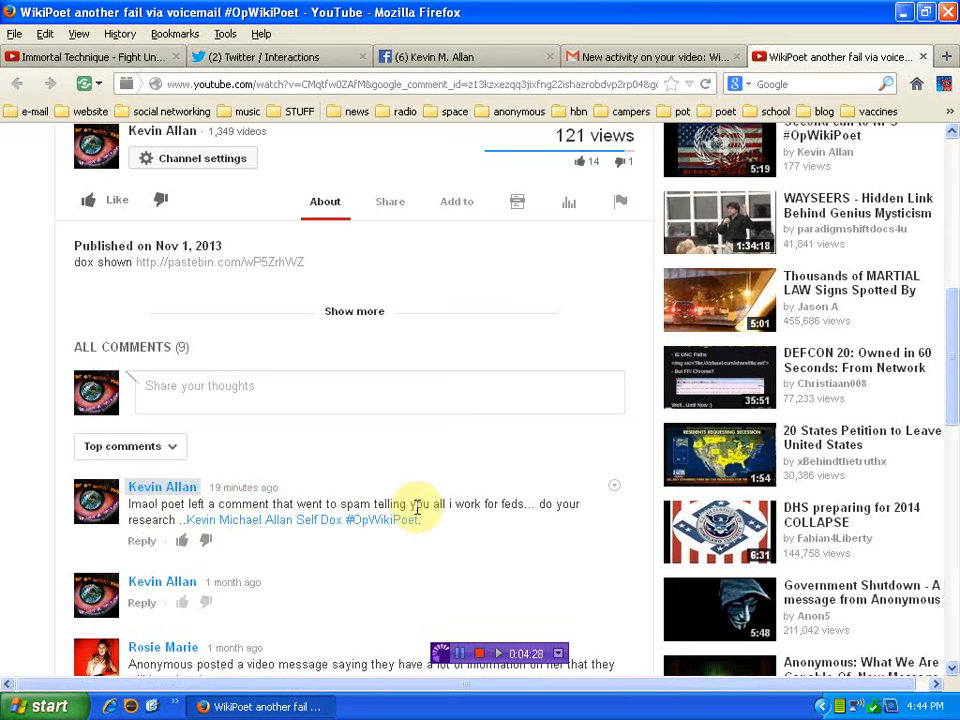
mouse_move(490, 510)
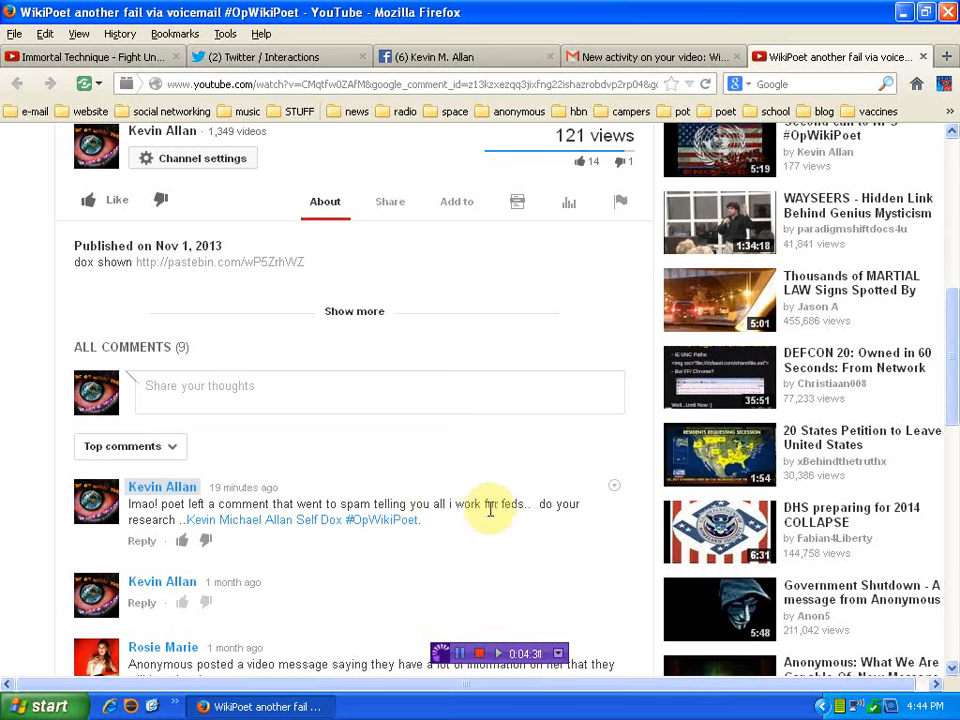
mouse_move(308, 524)
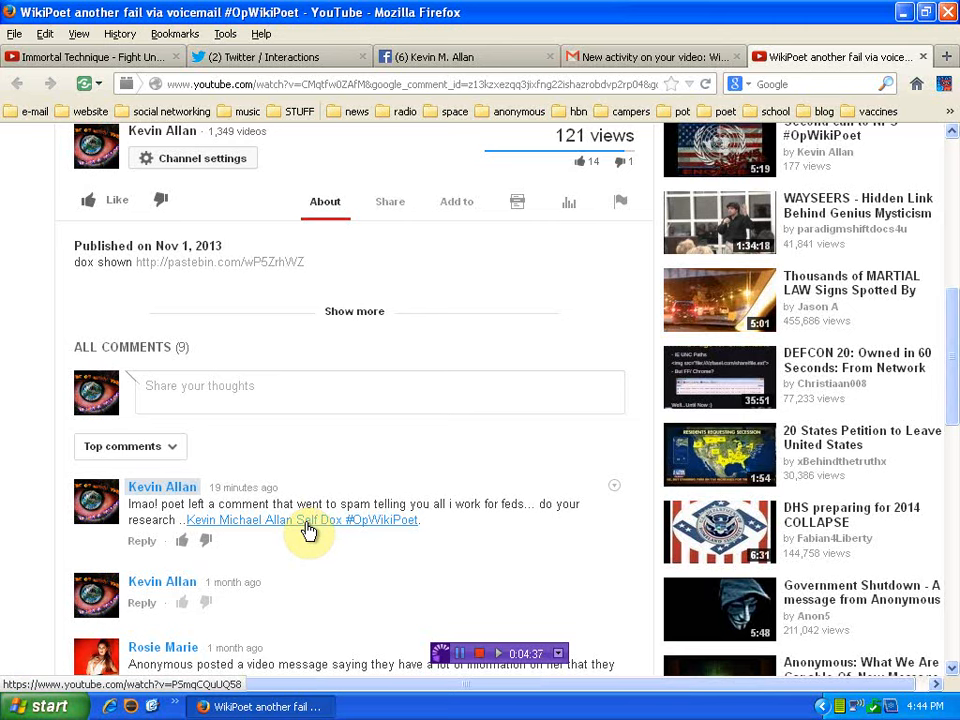
click(650, 56)
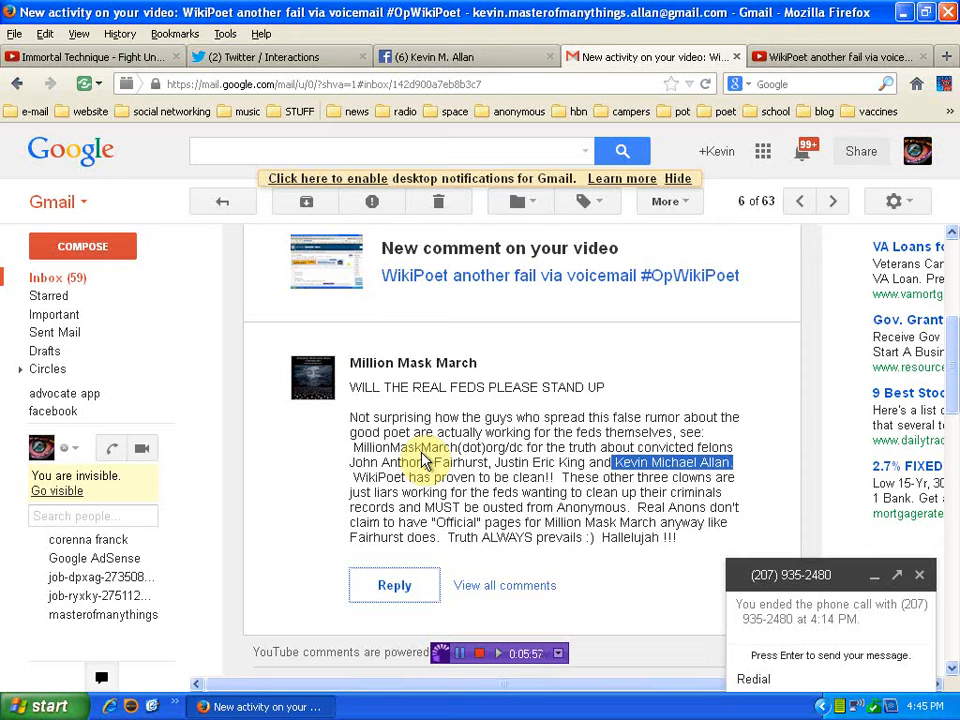
mouse_move(450, 424)
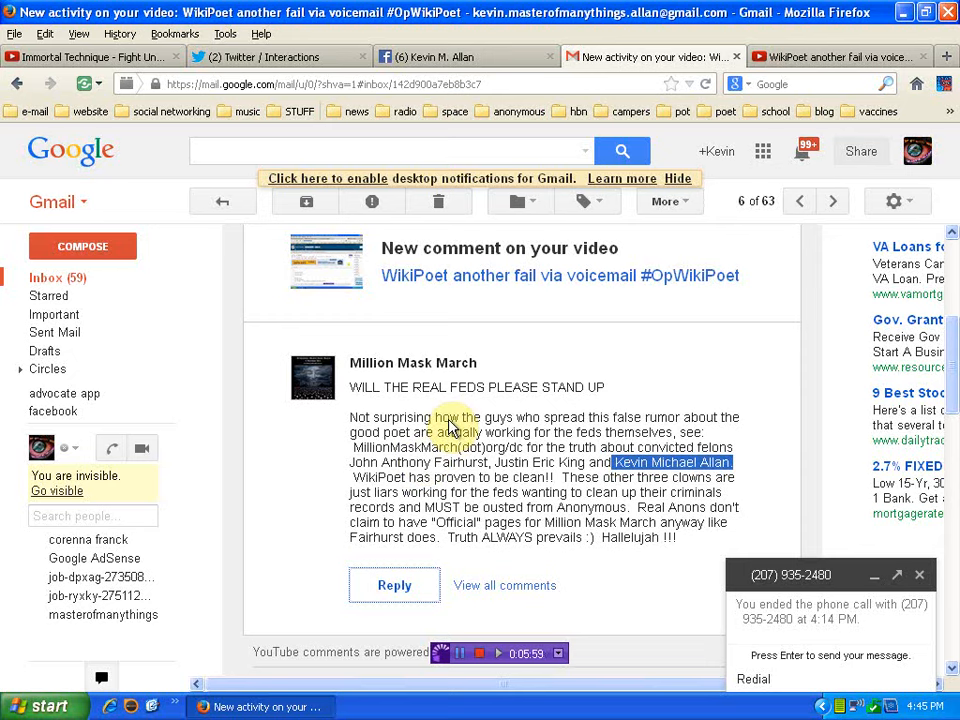
Step: From the Facebook timeline post, follow the twitlonger.com link to the Johnny Russo conversation
click(464, 56)
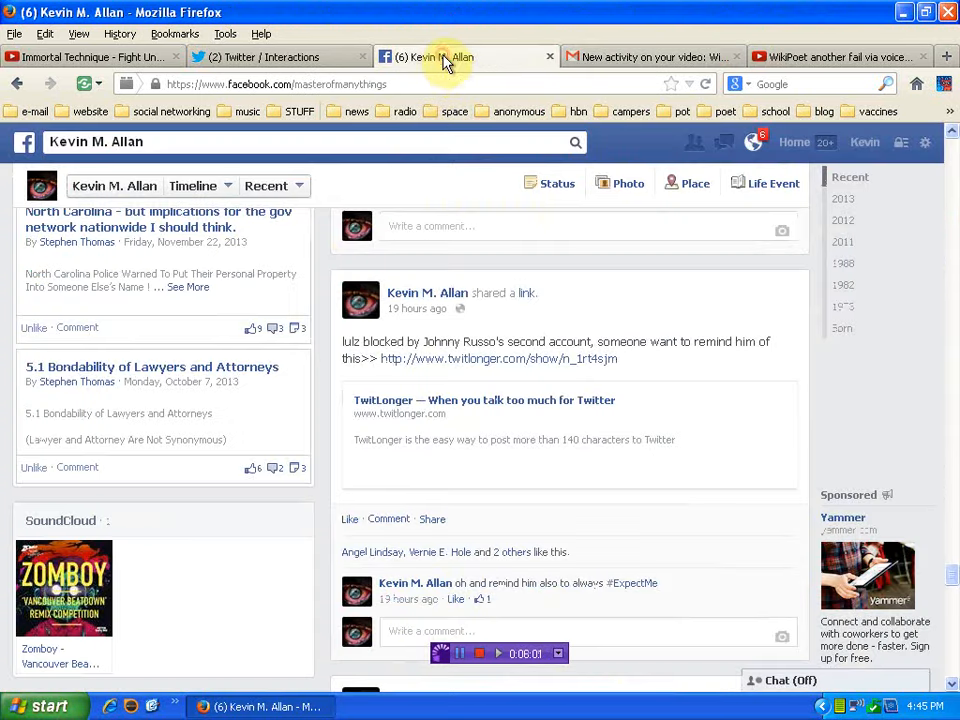
mouse_move(456, 78)
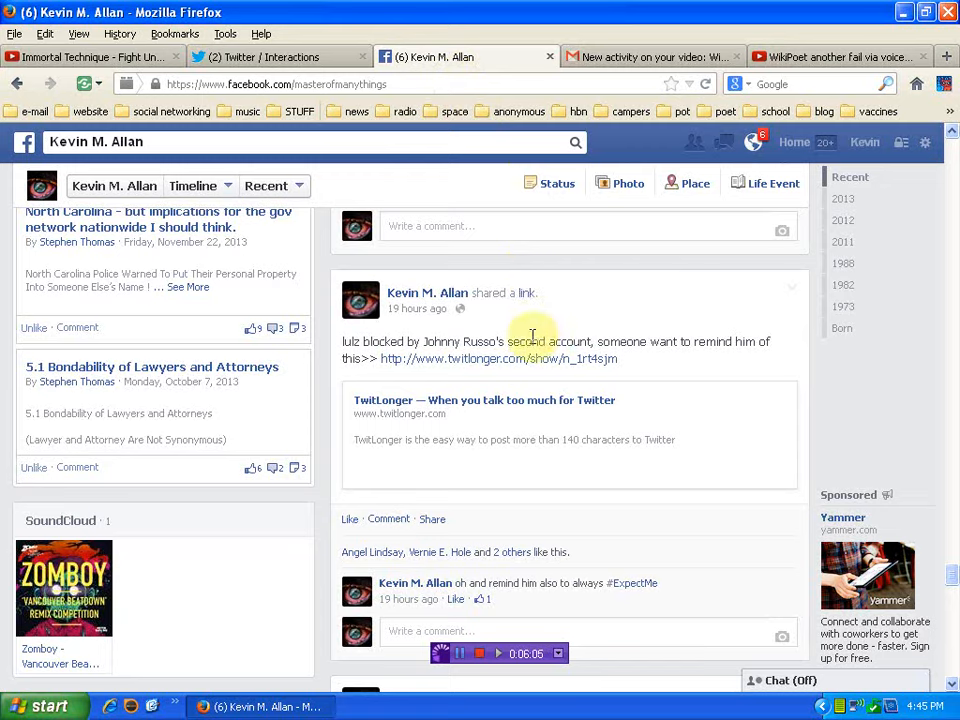
click(500, 358)
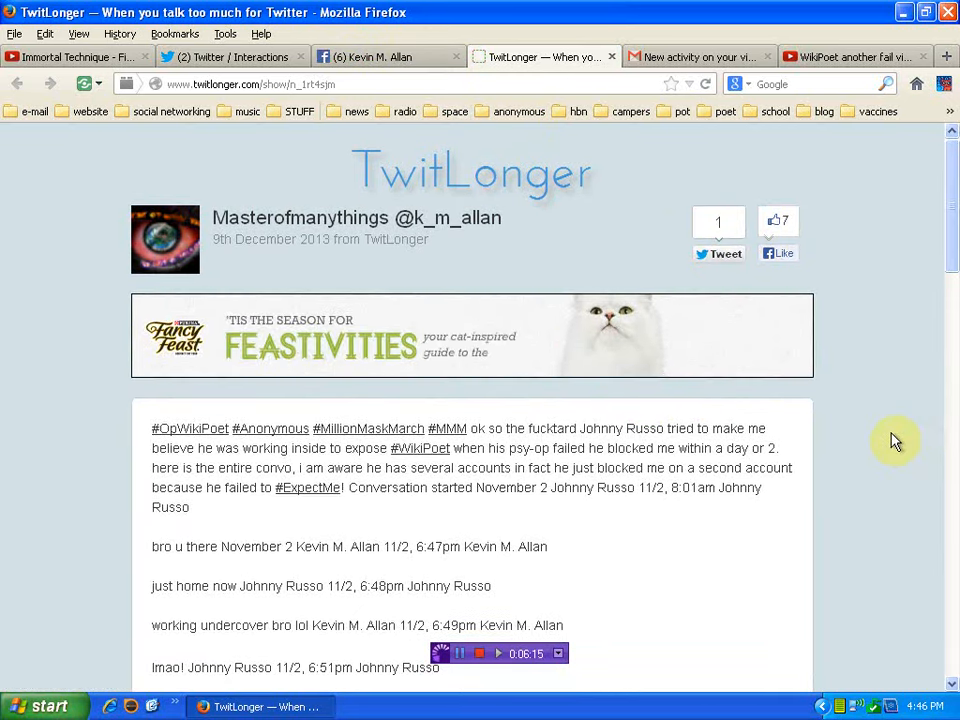
scroll(down, 3)
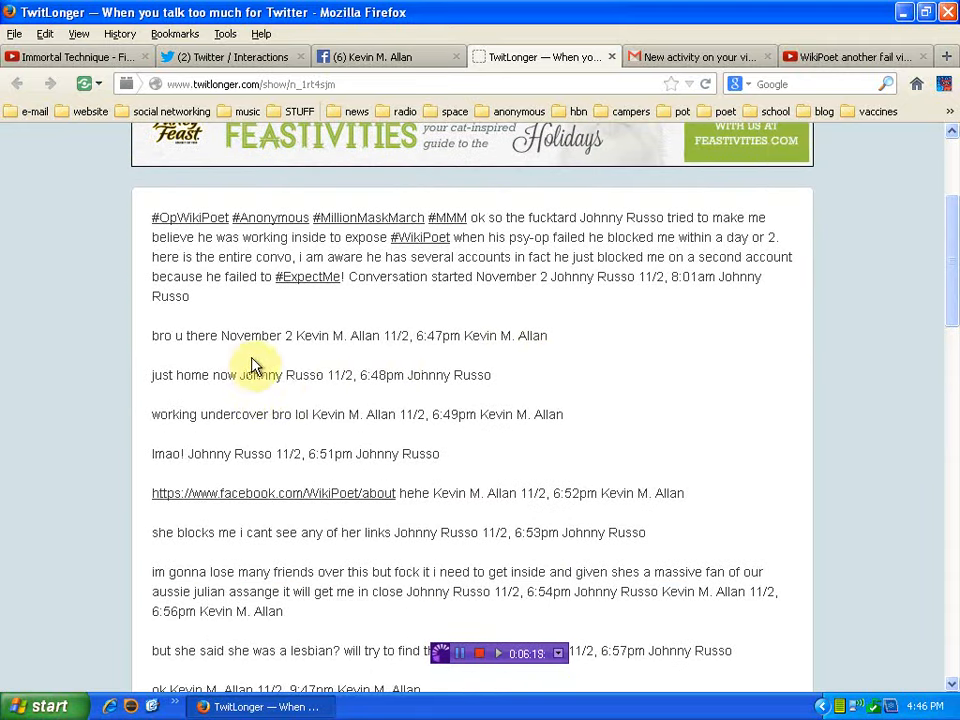
mouse_move(410, 336)
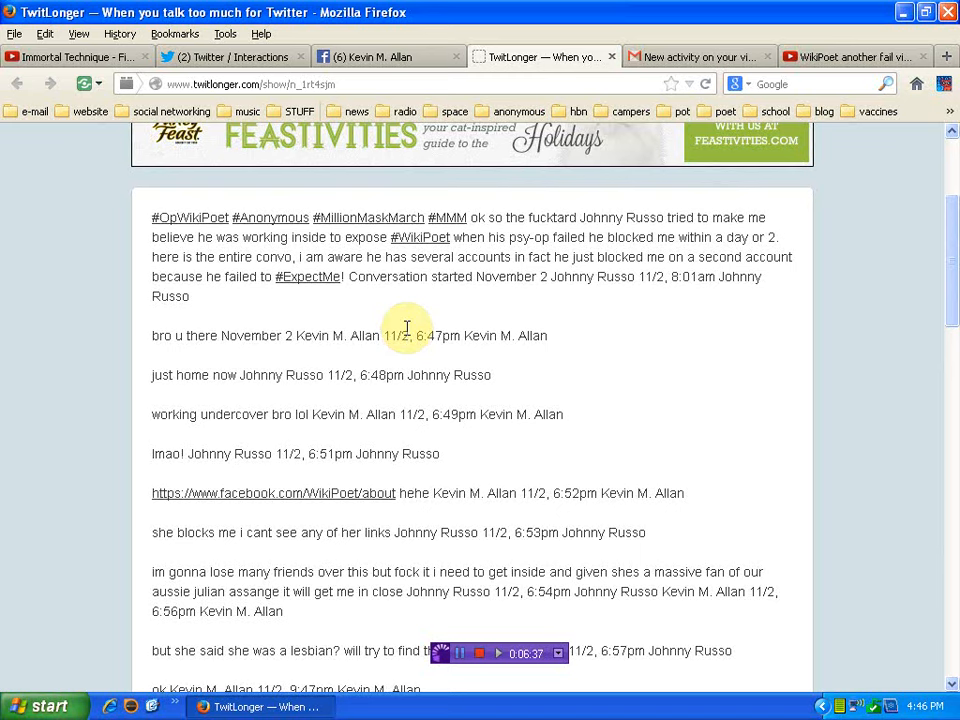
mouse_move(336, 376)
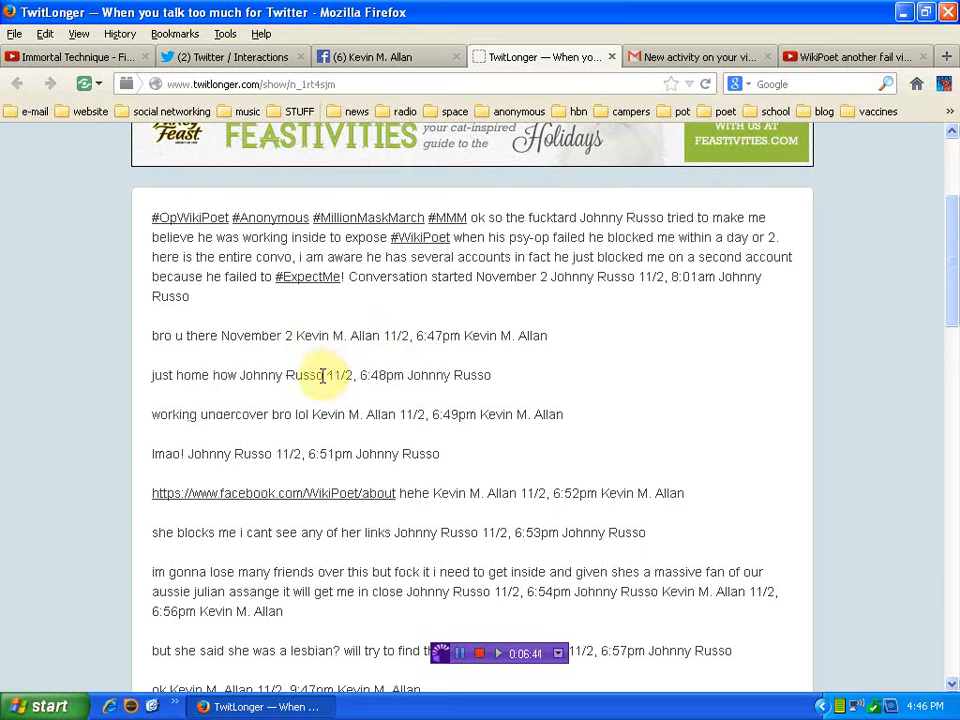
mouse_move(316, 378)
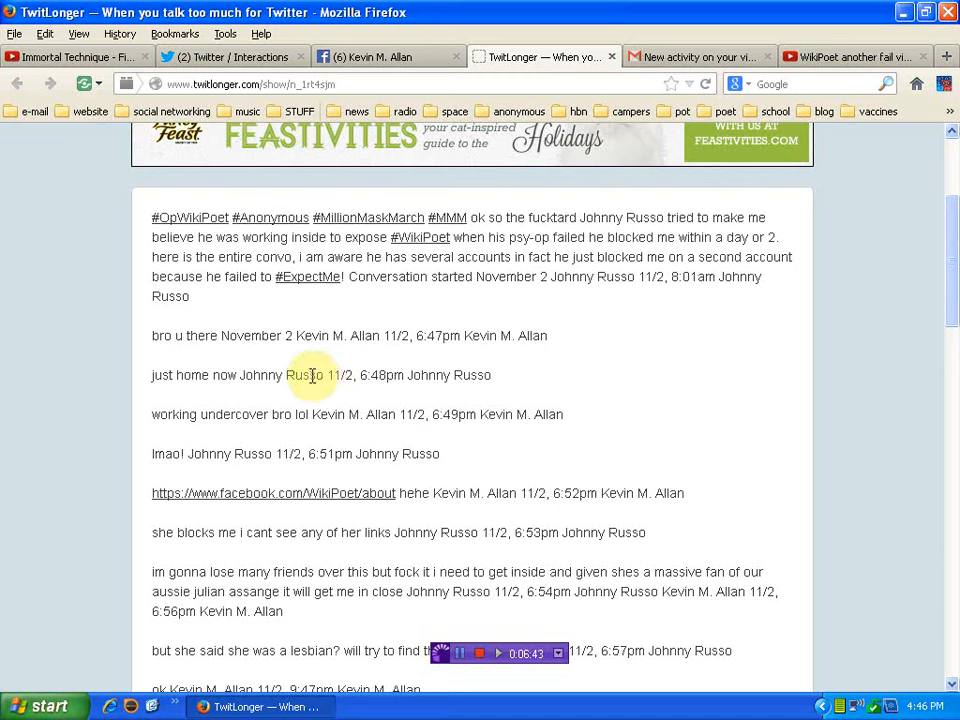
mouse_move(218, 398)
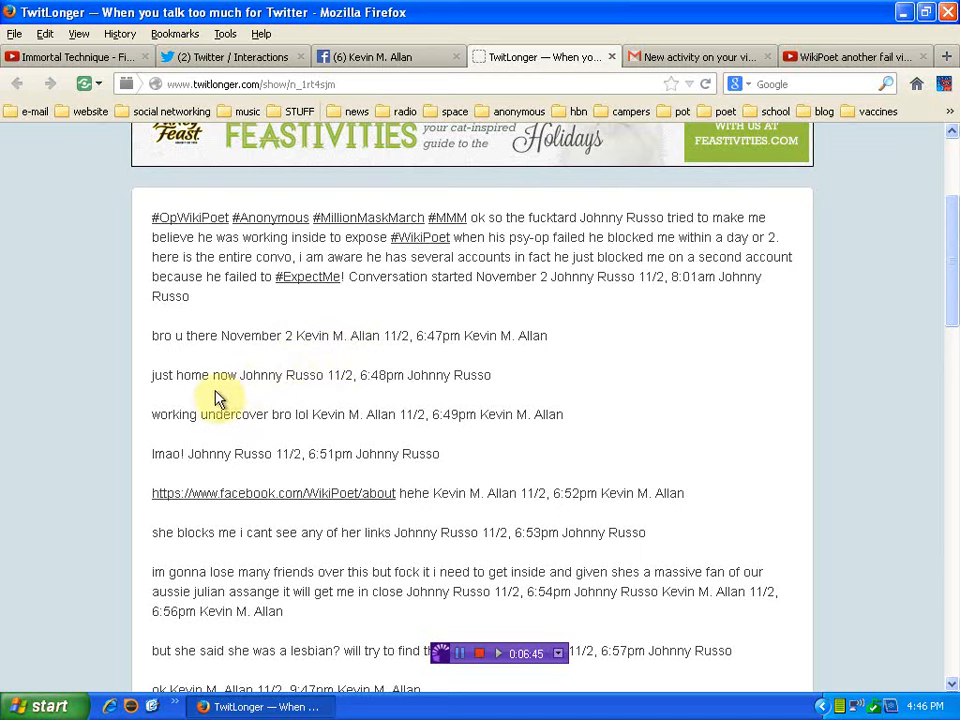
mouse_move(264, 418)
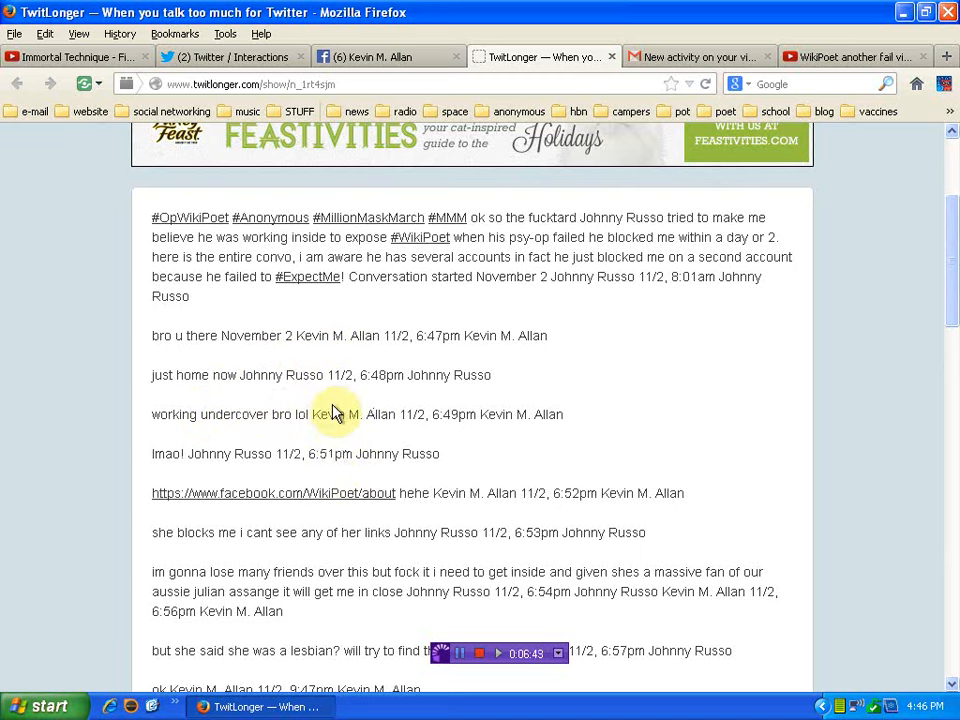
mouse_move(352, 492)
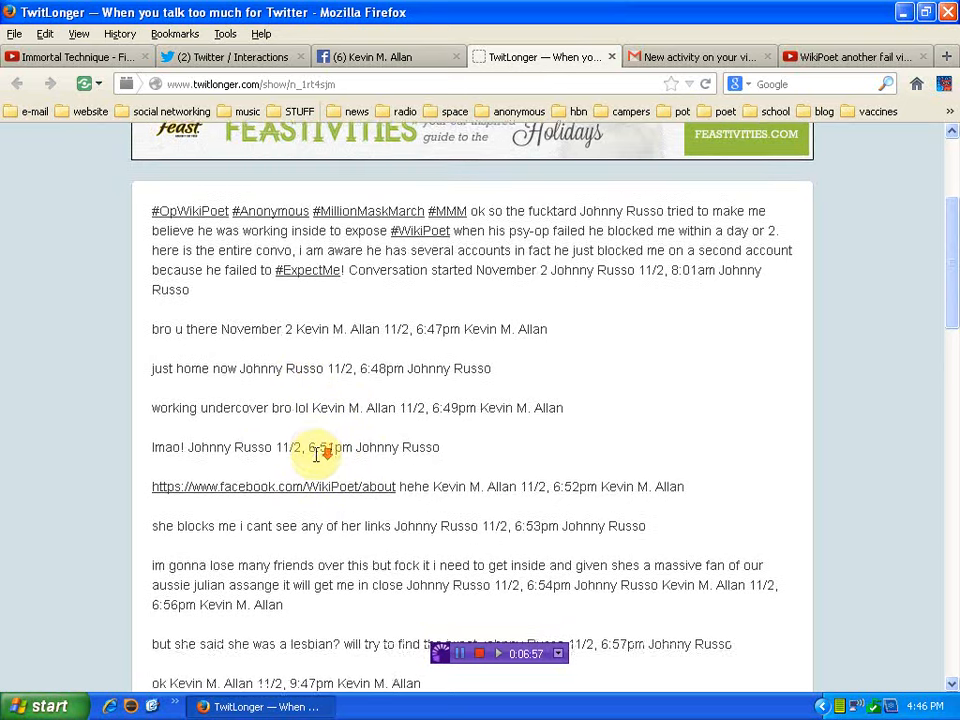
scroll(down, 3)
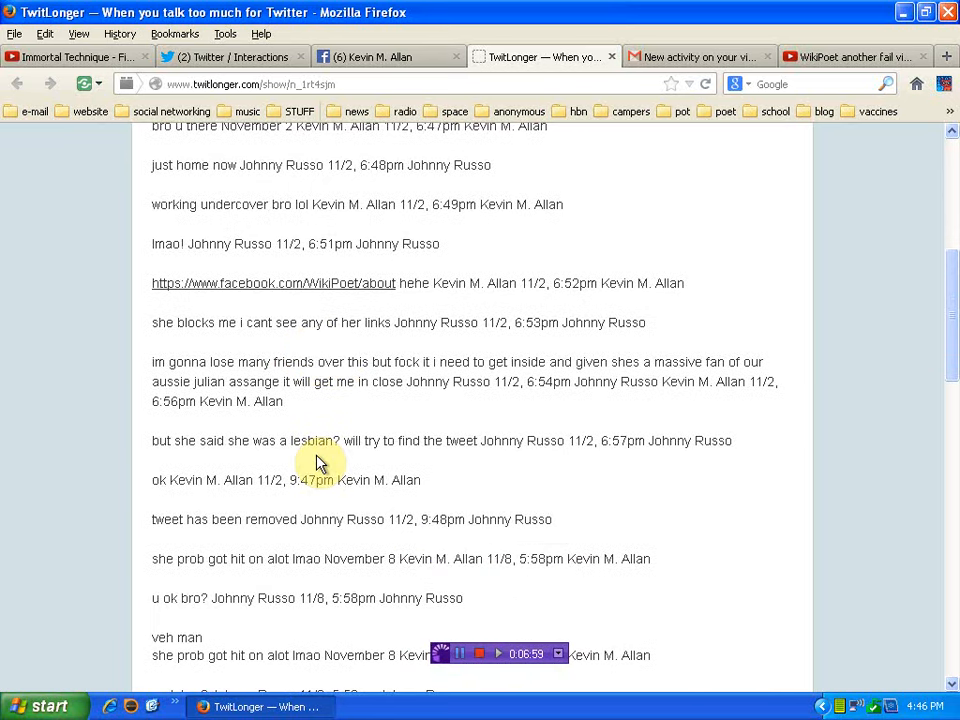
scroll(down, 3)
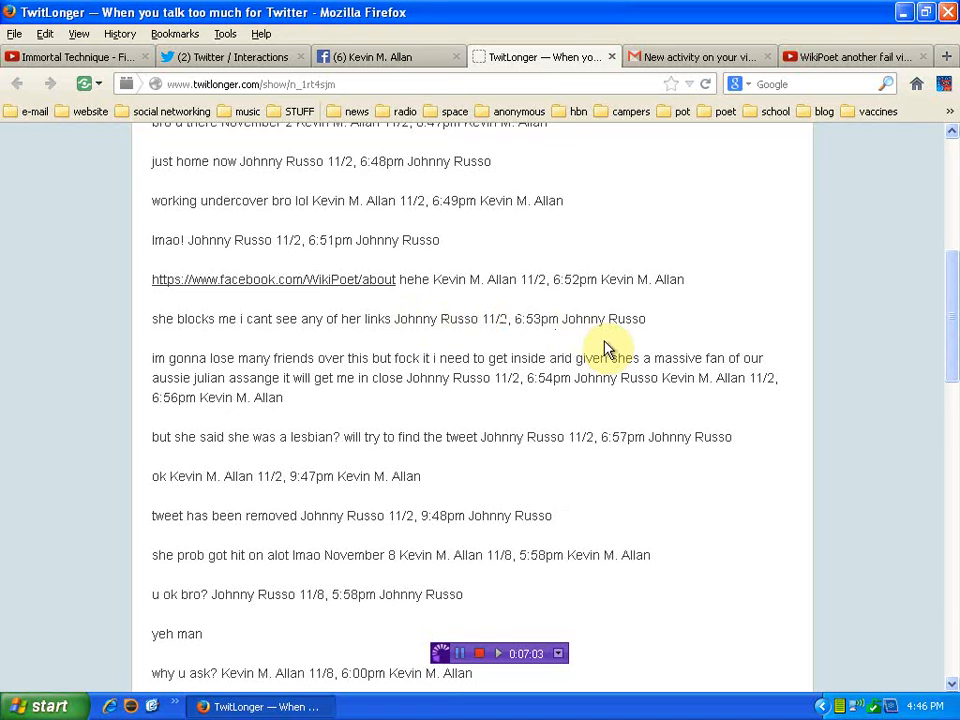
mouse_move(448, 358)
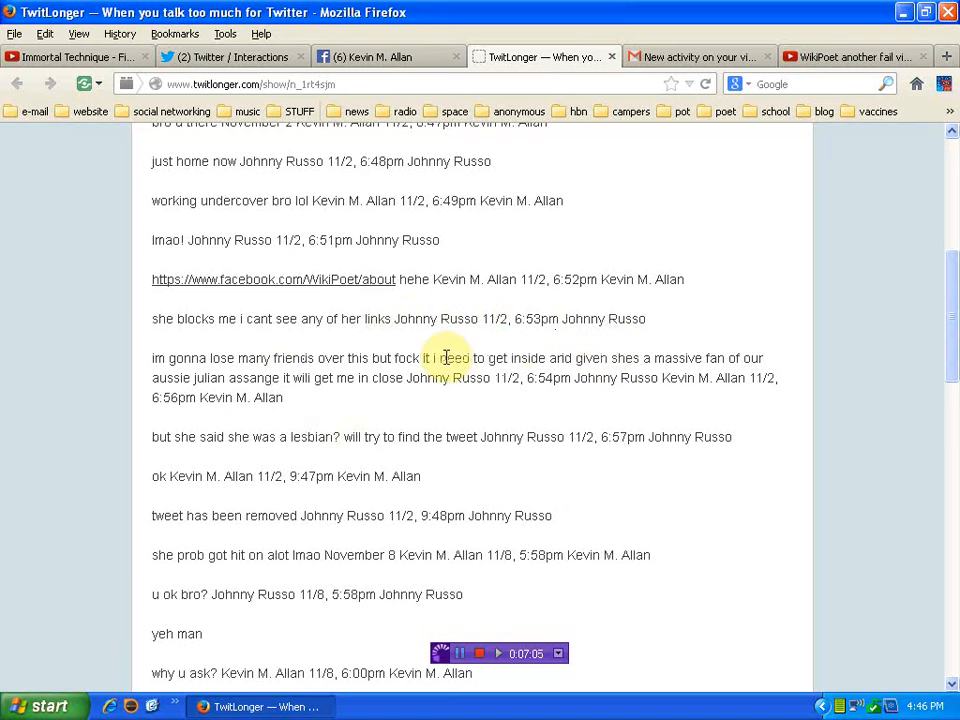
mouse_move(268, 436)
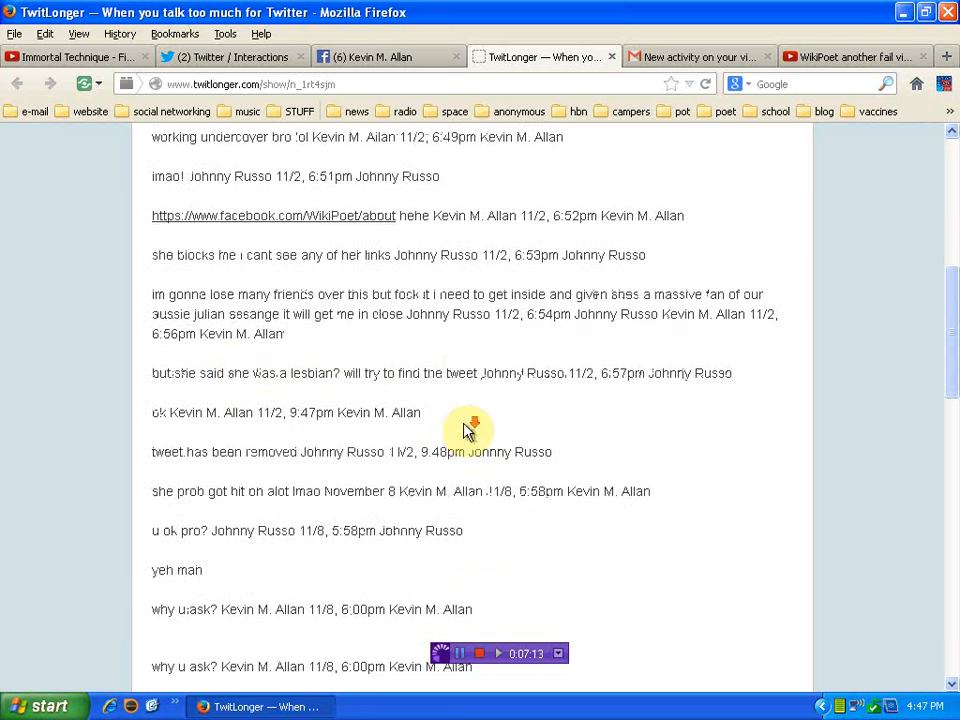
scroll(down, 3)
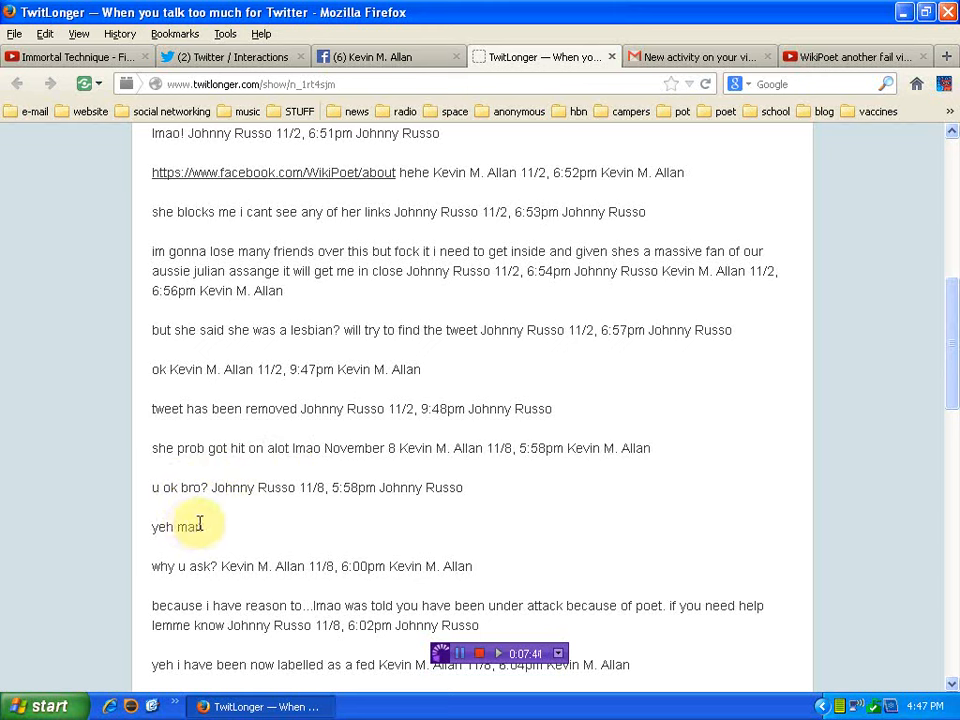
scroll(down, 3)
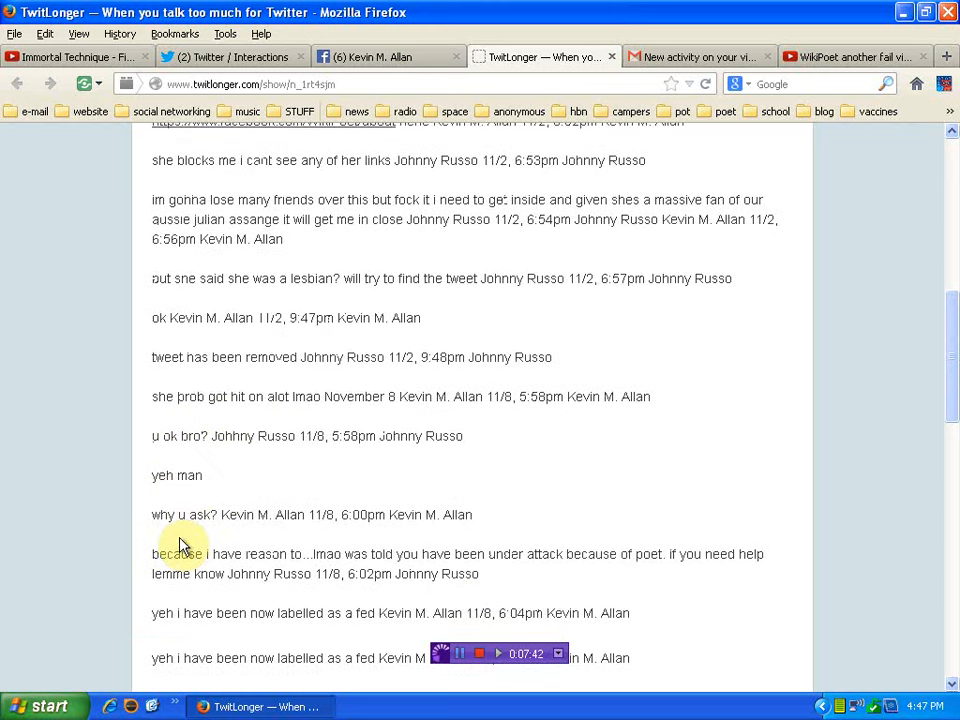
scroll(down, 3)
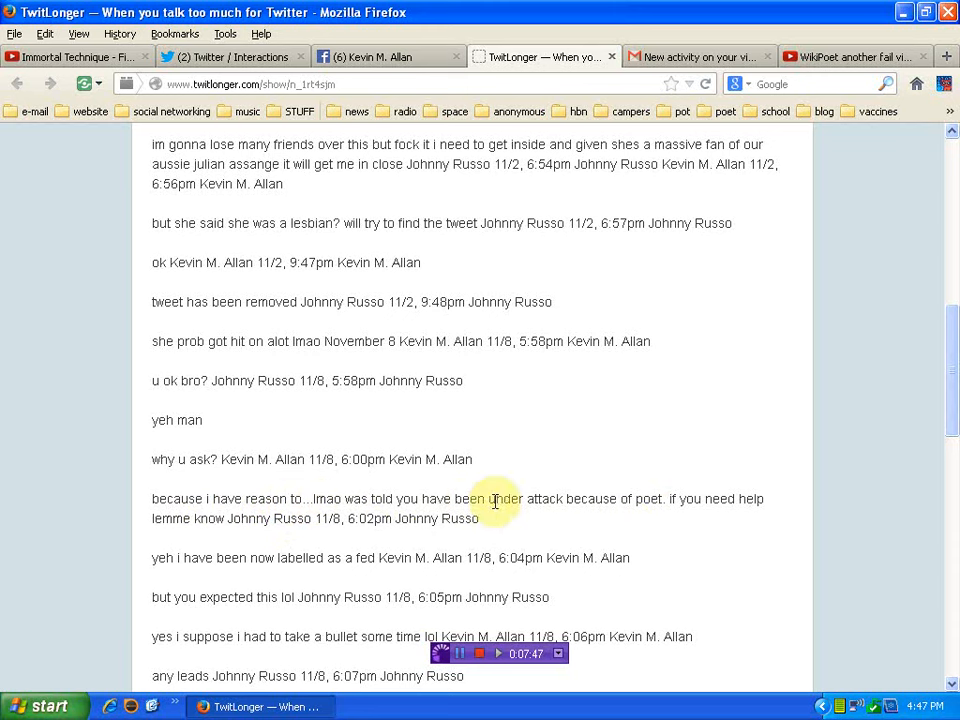
scroll(down, 3)
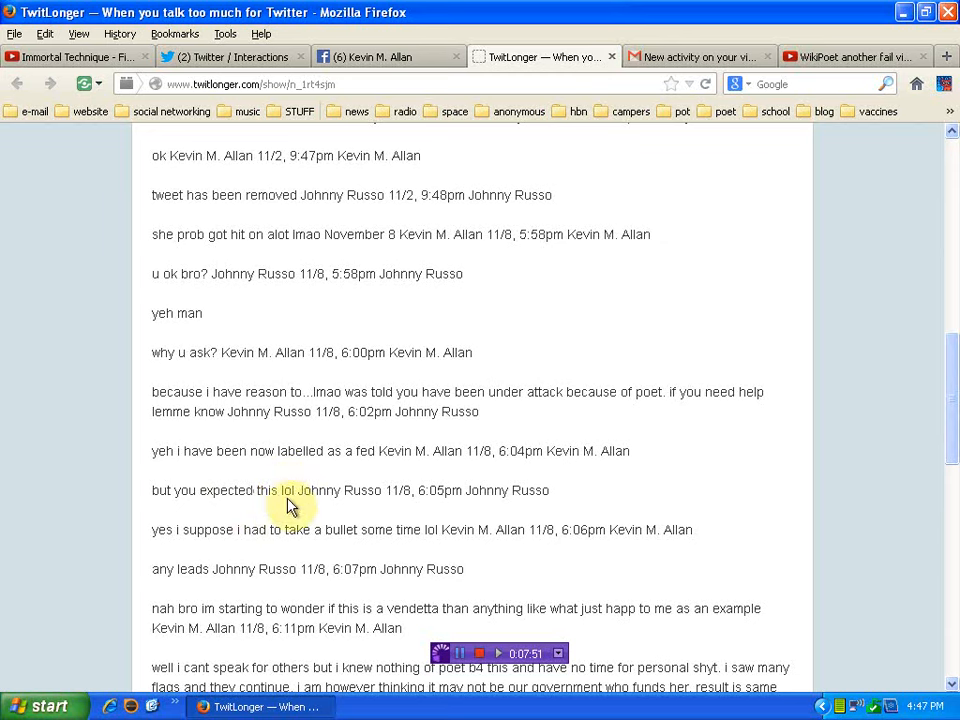
scroll(down, 3)
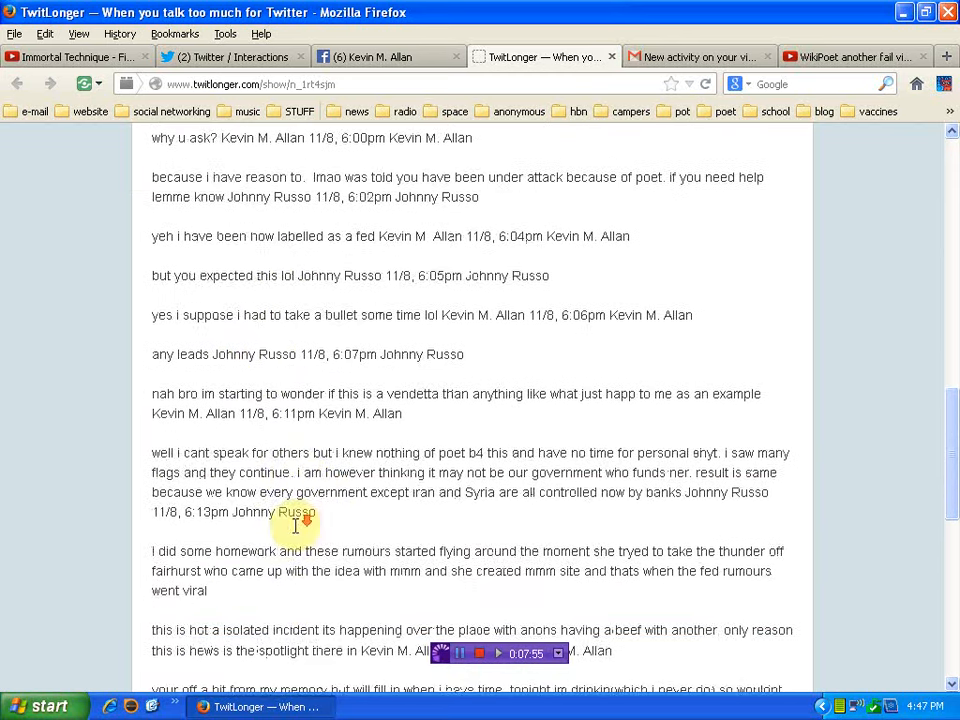
scroll(down, 3)
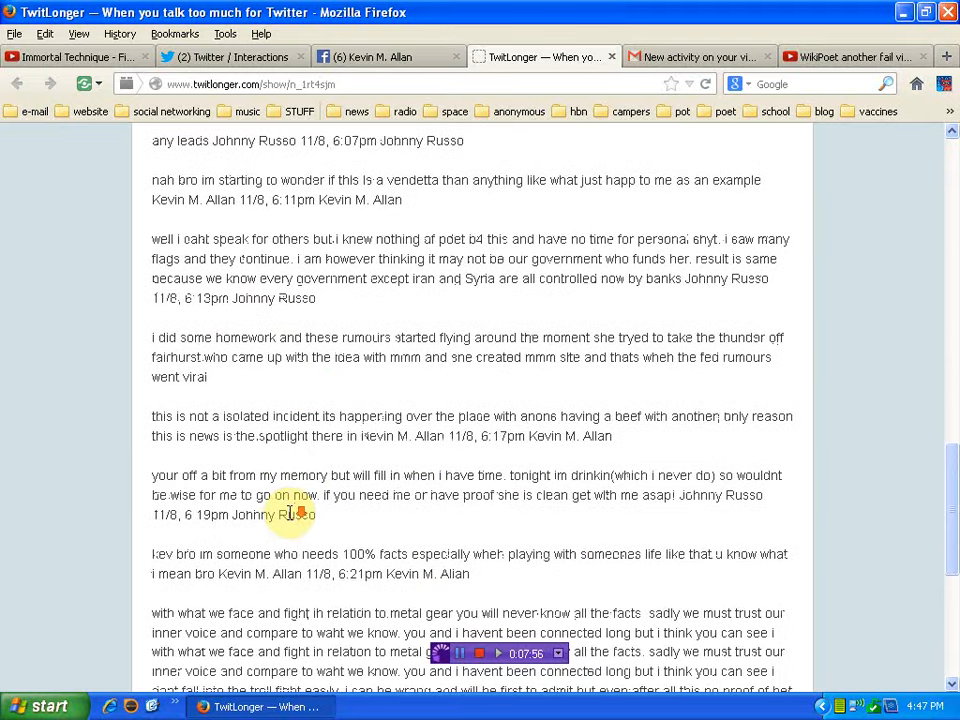
scroll(down, 3)
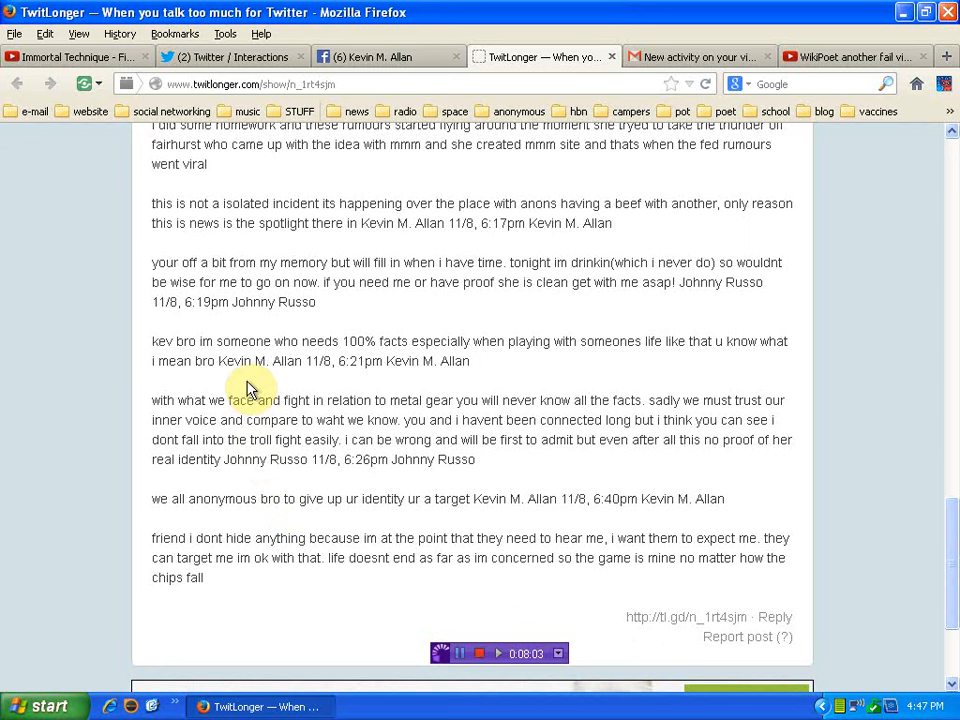
scroll(down, 3)
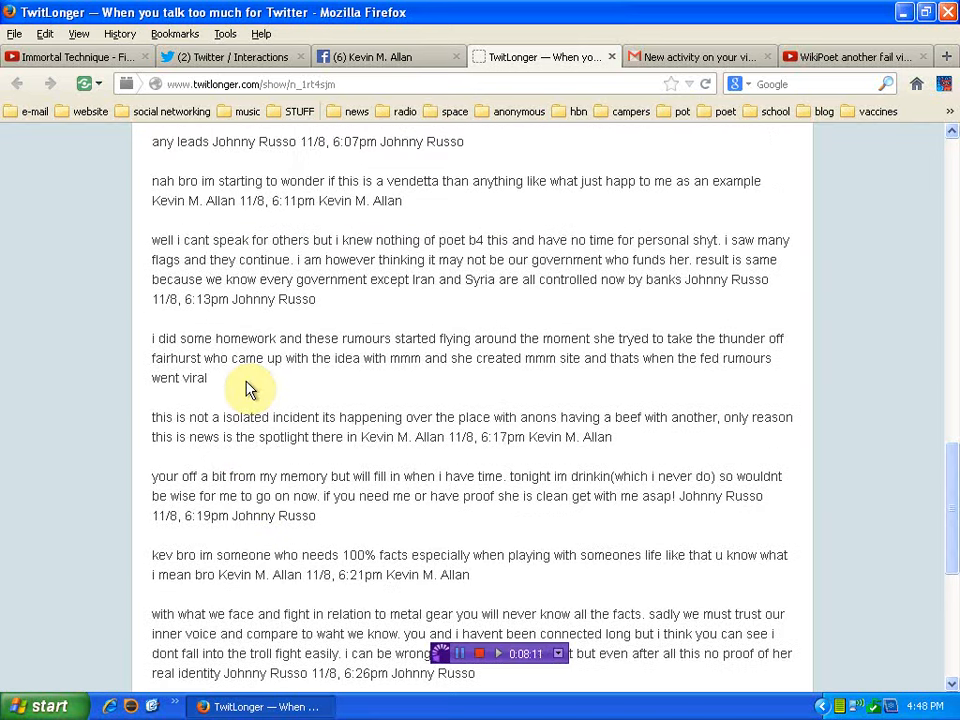
scroll(down, 3)
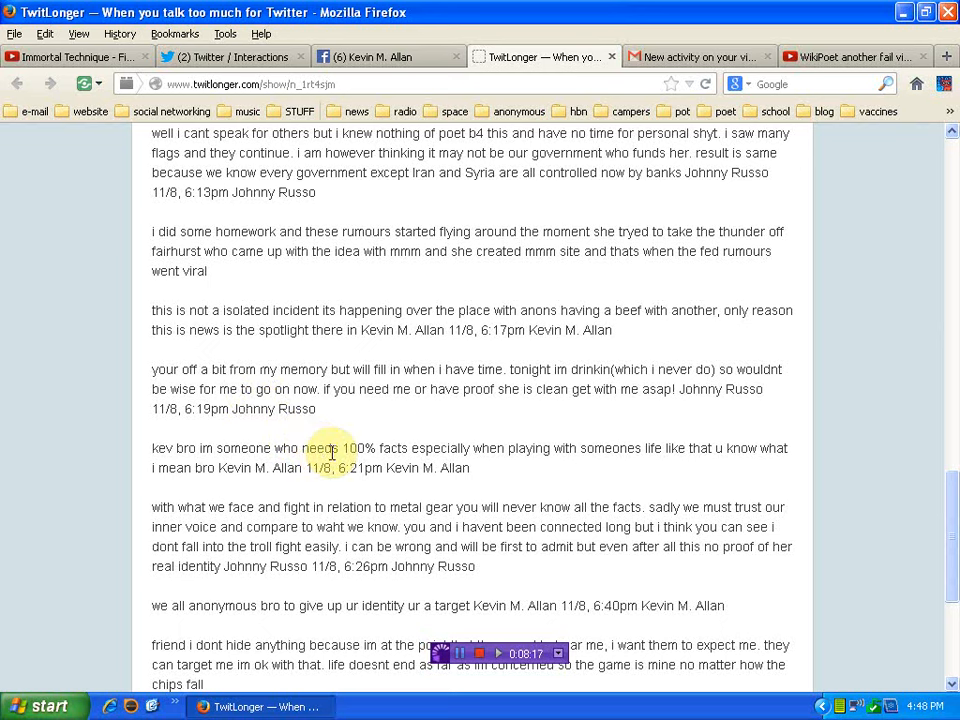
mouse_move(264, 500)
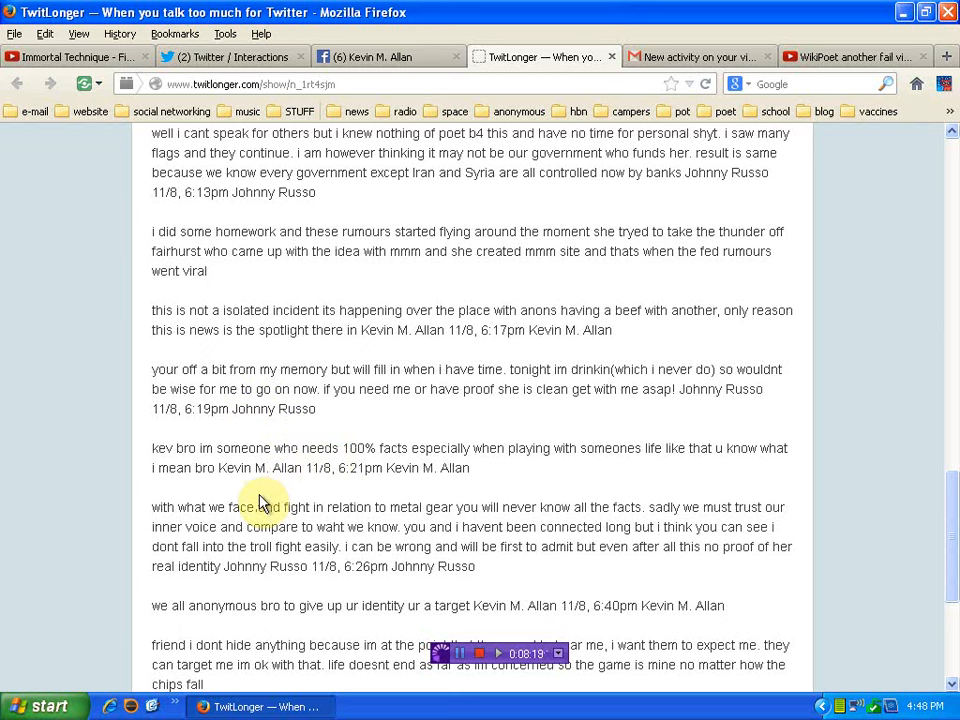
scroll(down, 3)
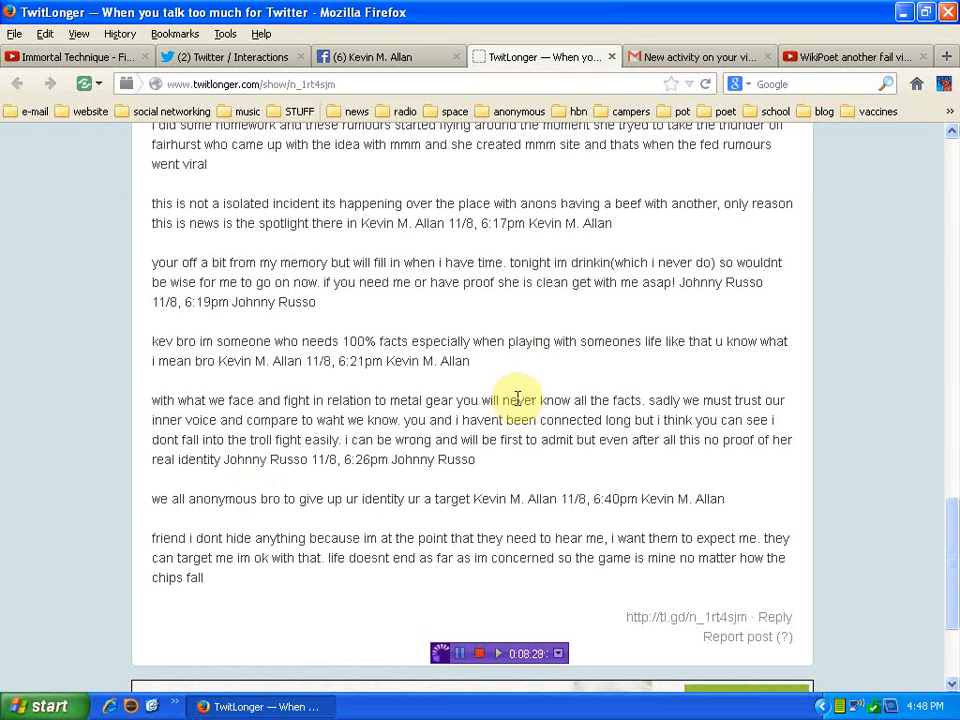
mouse_move(704, 430)
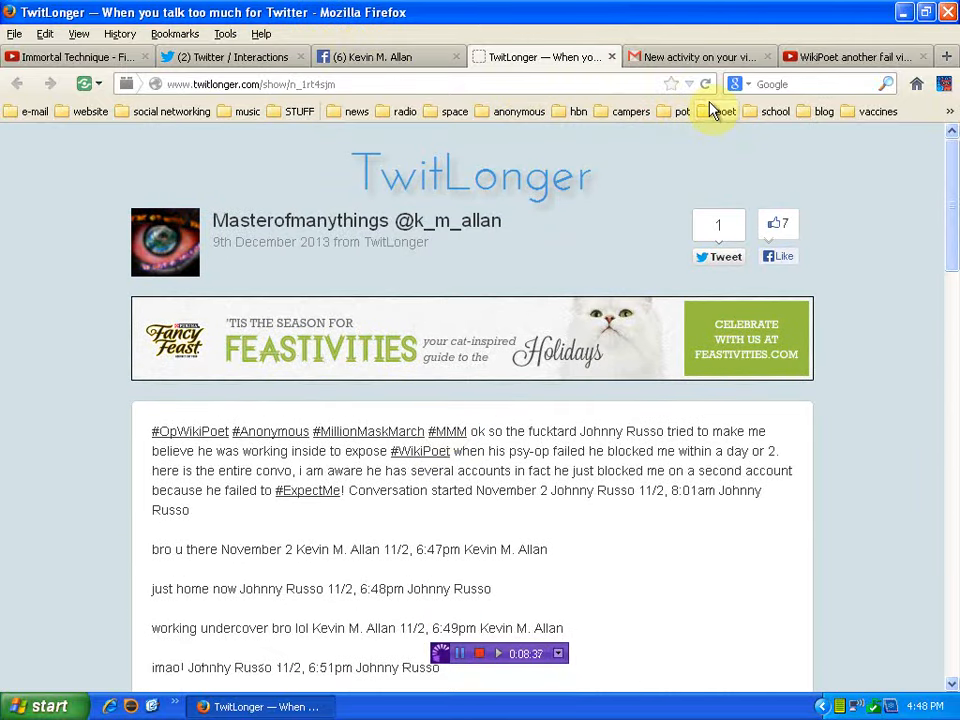
click(716, 112)
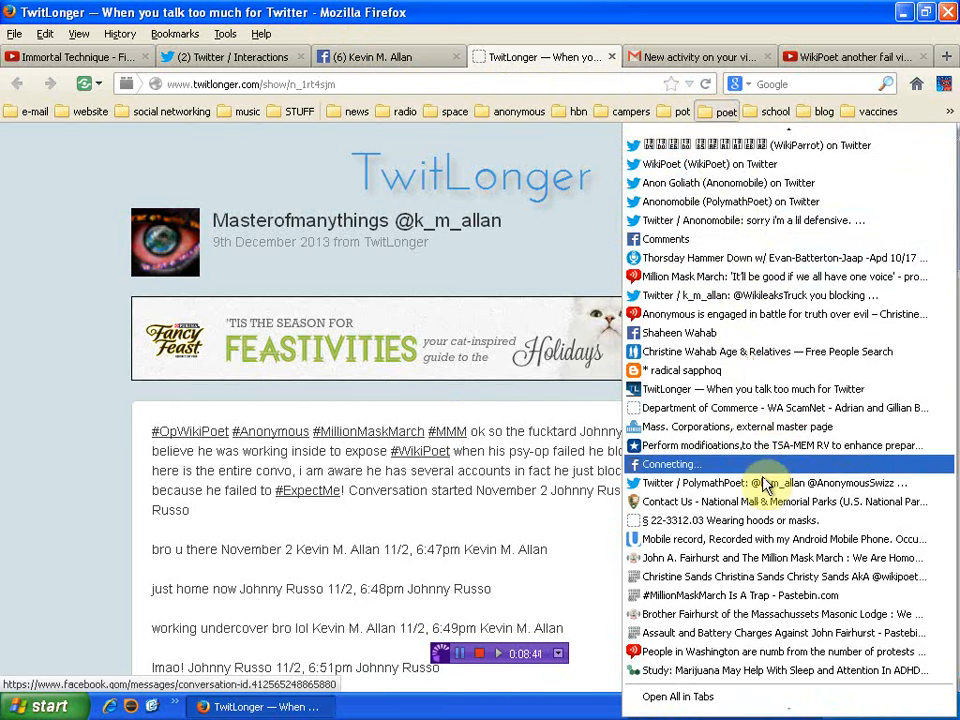
mouse_move(770, 500)
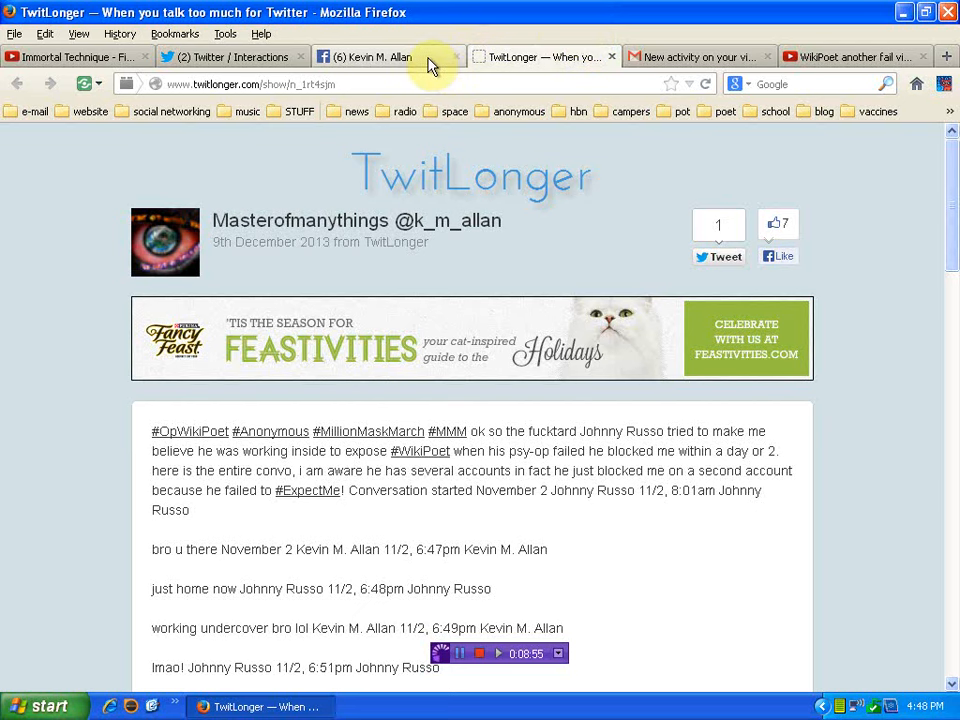
Step: Bring up the Facebook Messages dropdown and scroll back through older conversations
click(364, 56)
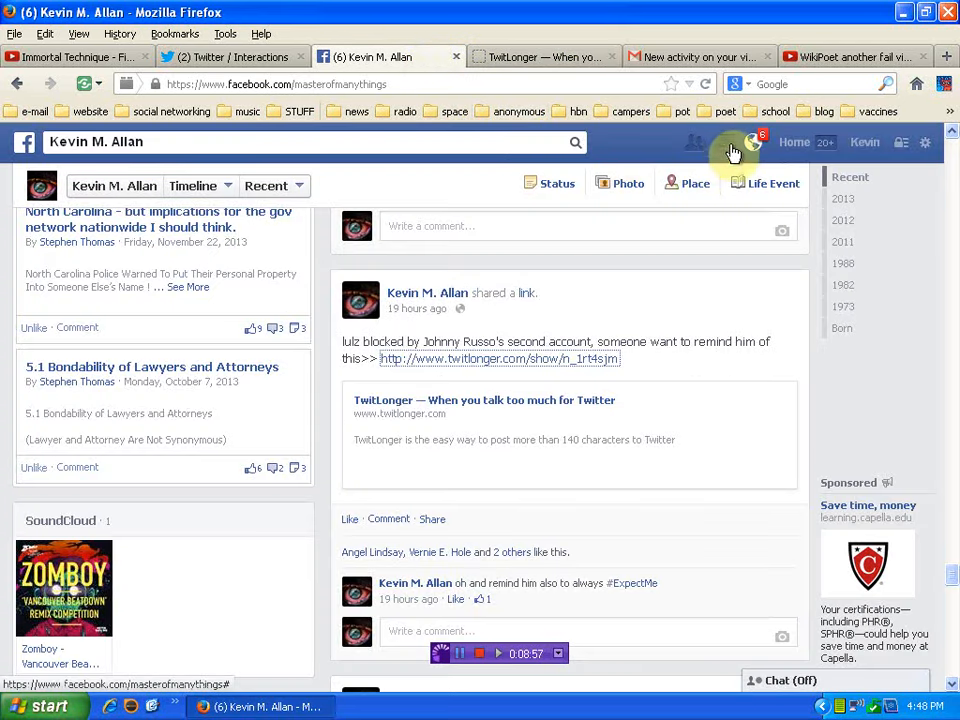
click(724, 142)
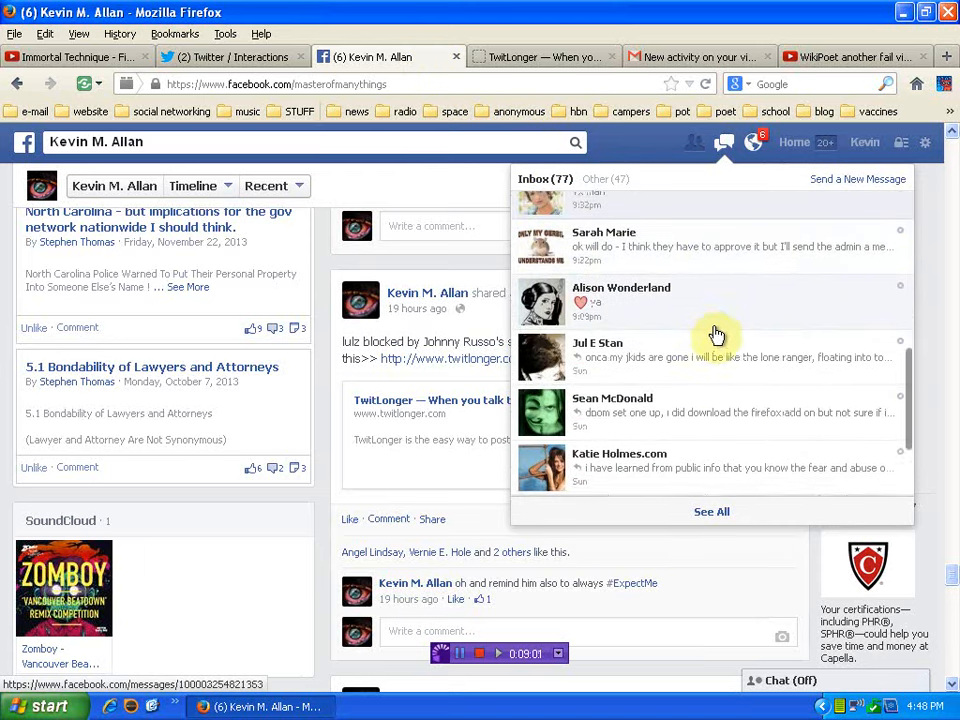
scroll(down, 3)
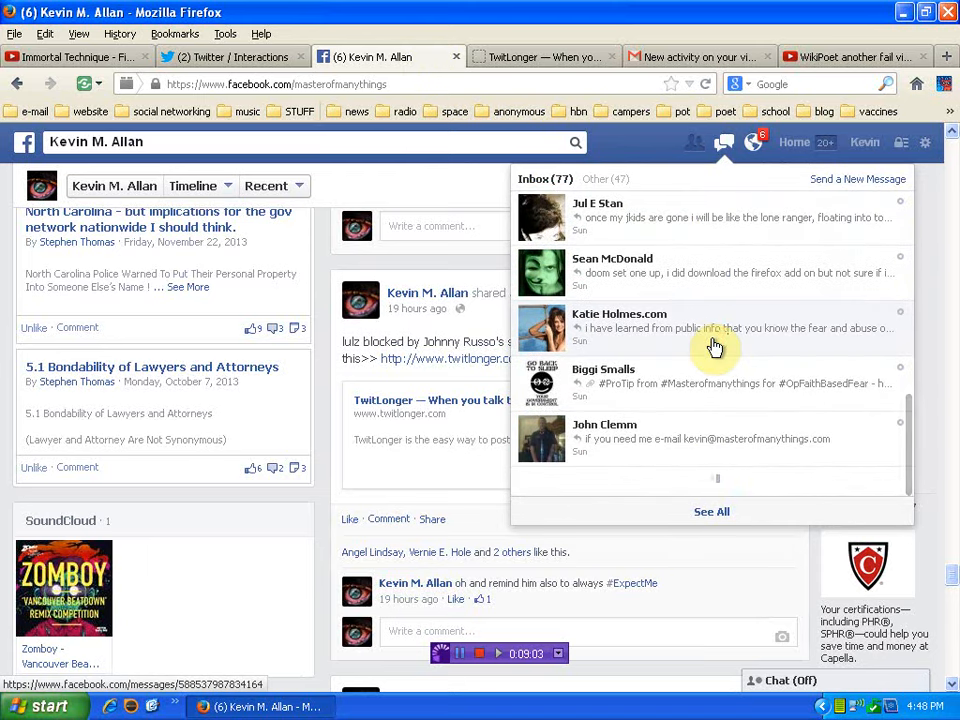
scroll(down, 3)
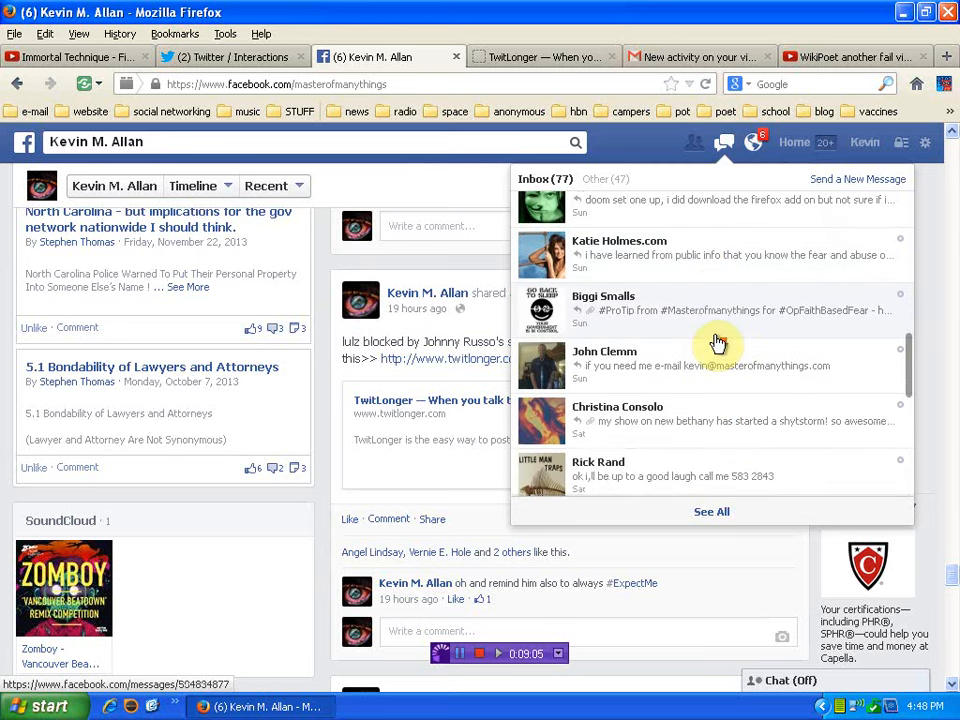
scroll(down, 3)
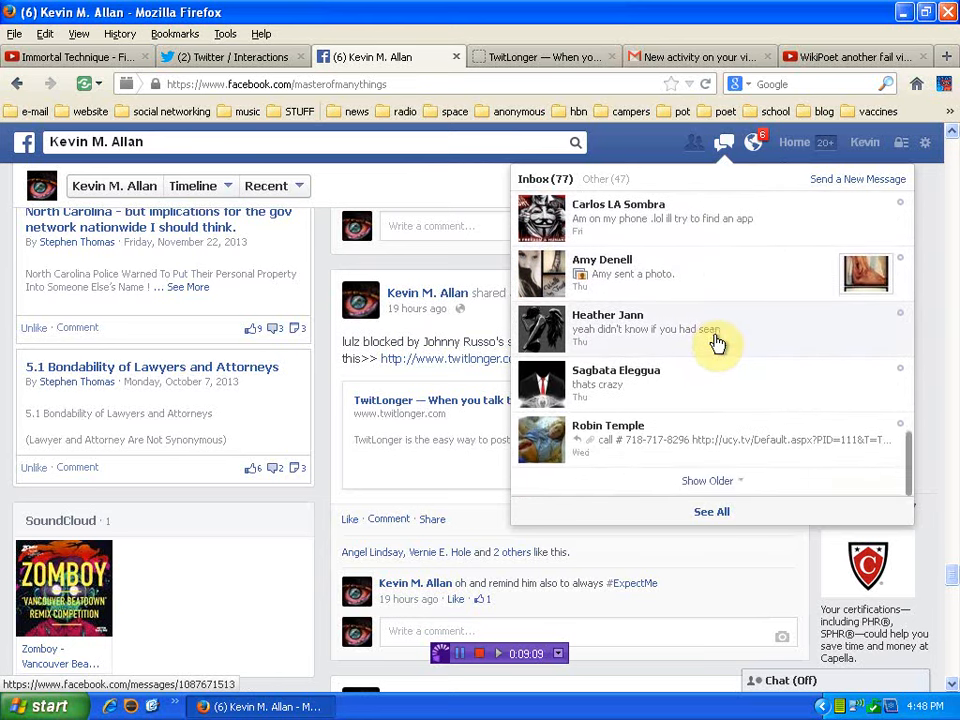
scroll(down, 3)
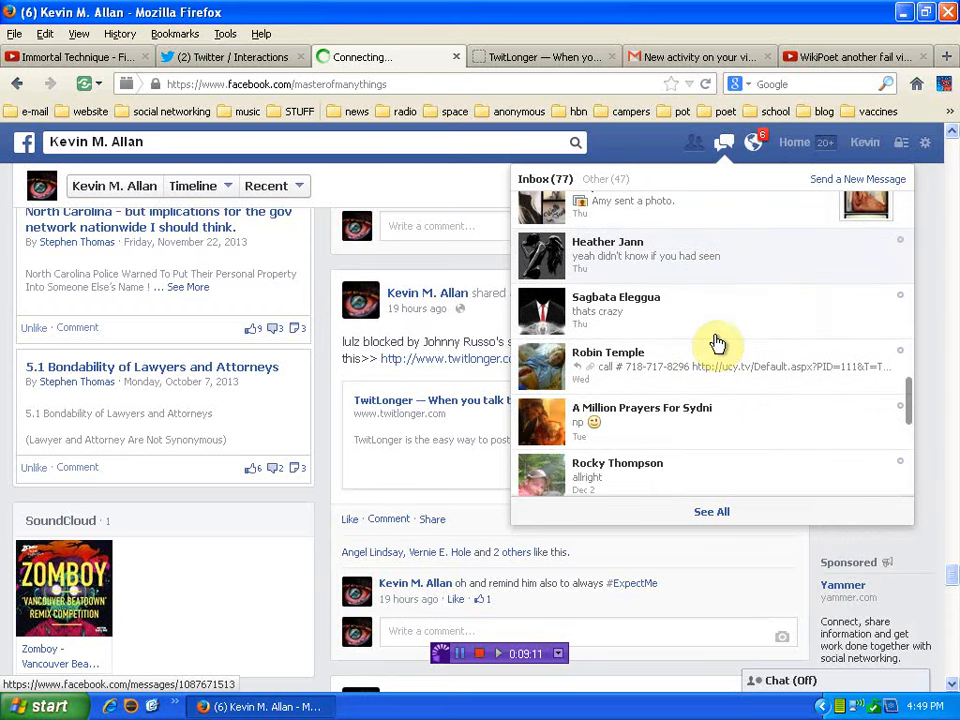
scroll(down, 3)
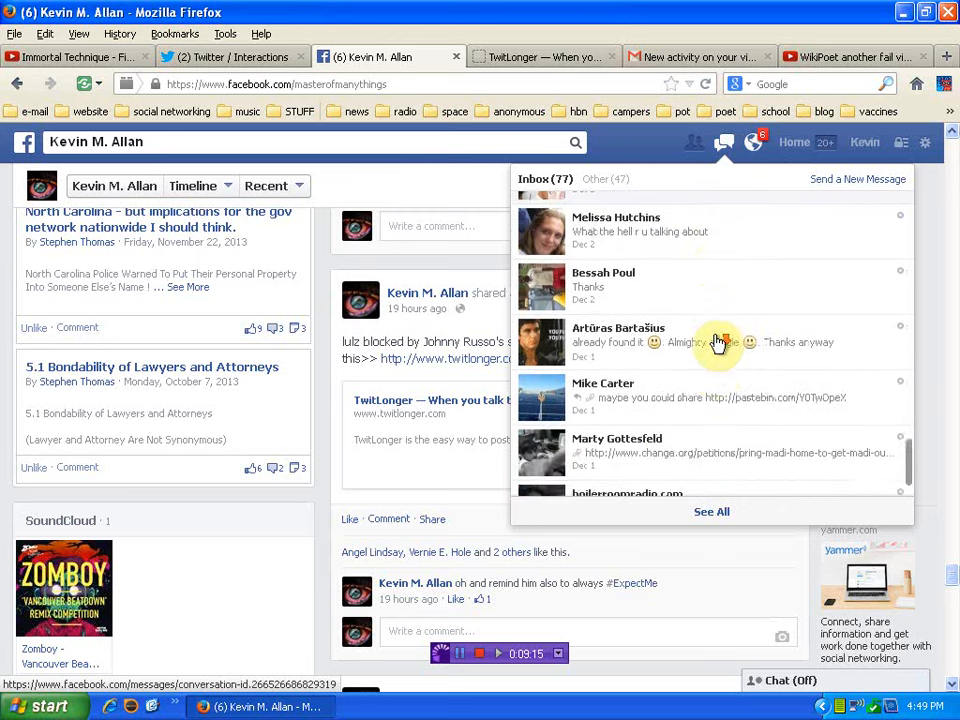
scroll(down, 3)
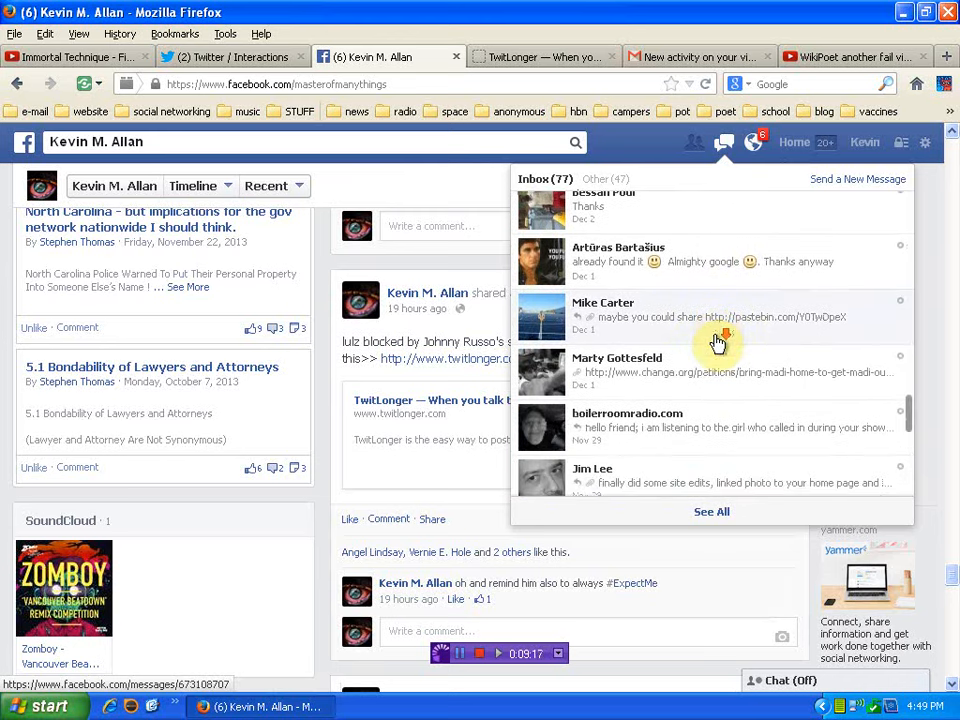
scroll(down, 3)
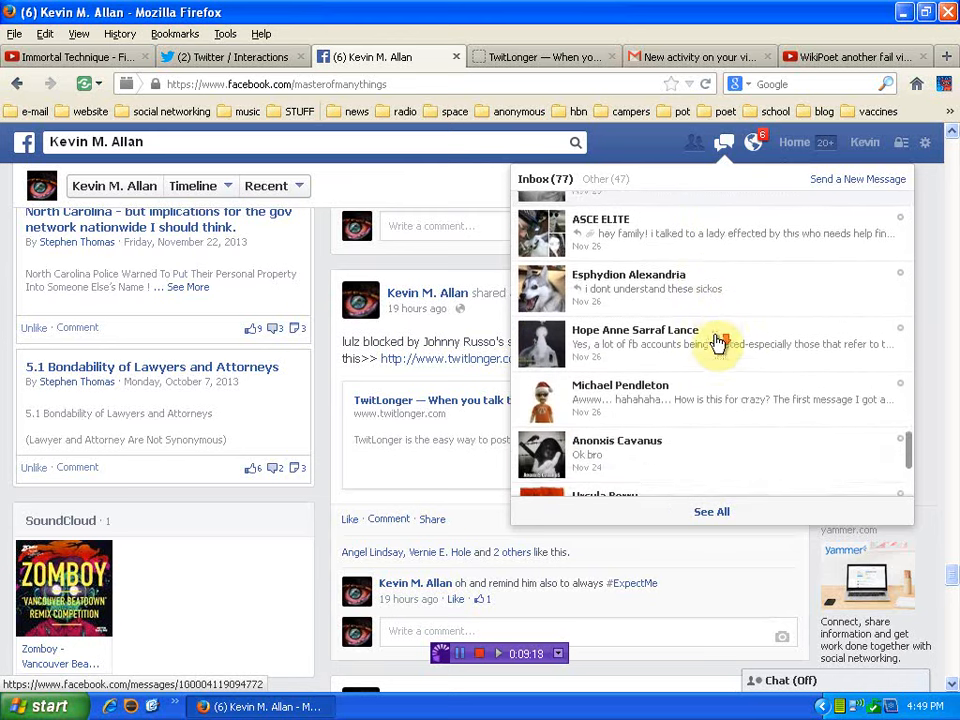
scroll(down, 3)
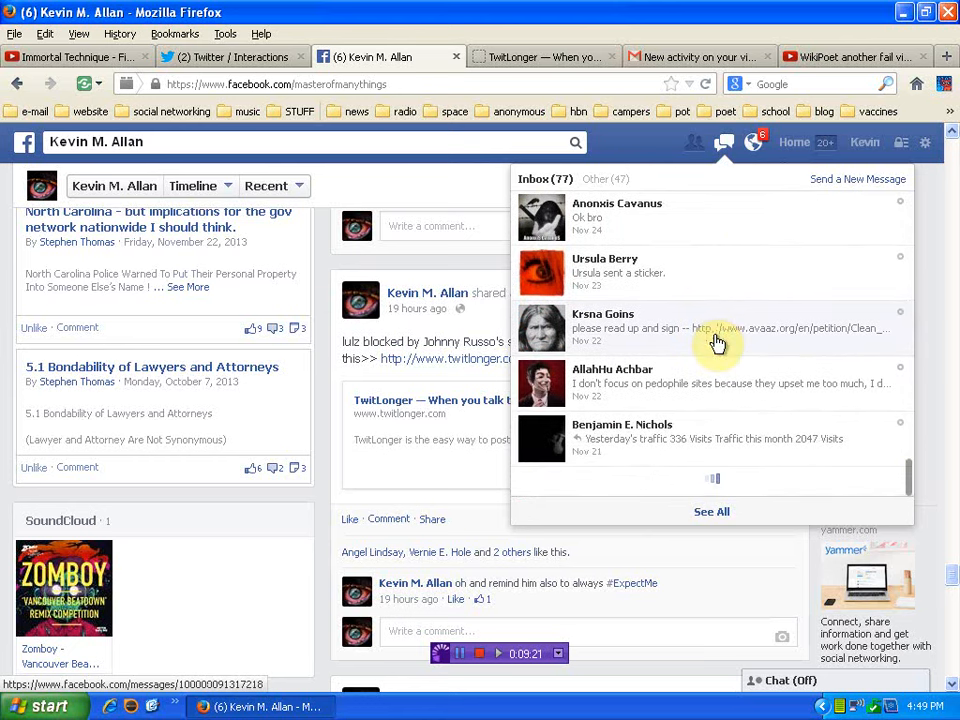
scroll(down, 3)
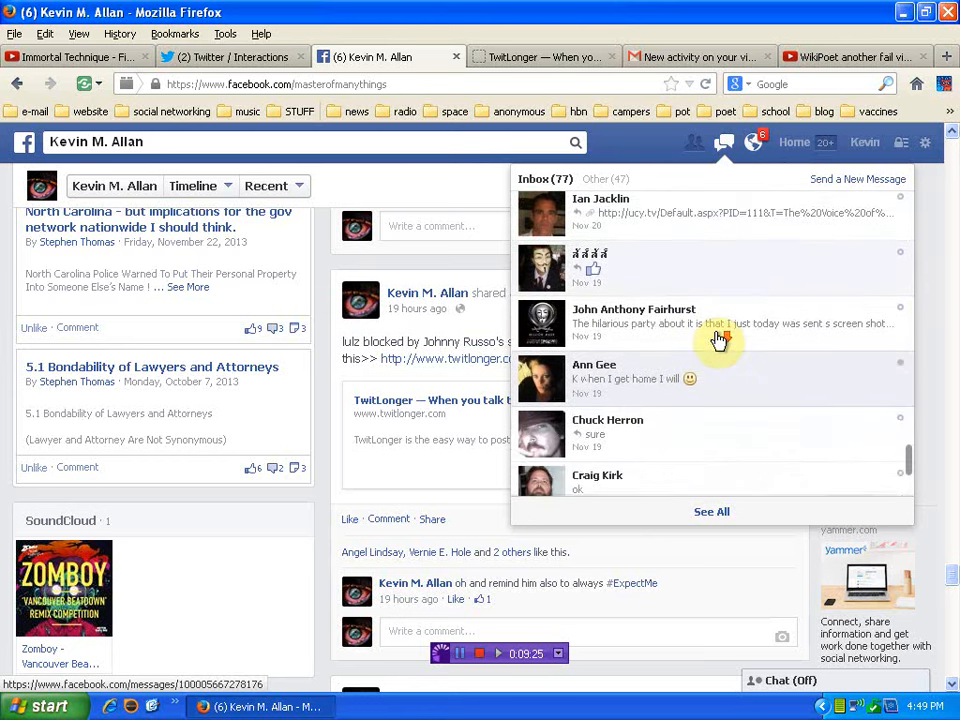
Step: Continue back to early November and open the Nov 8 Johnny Russo thread
scroll(down, 3)
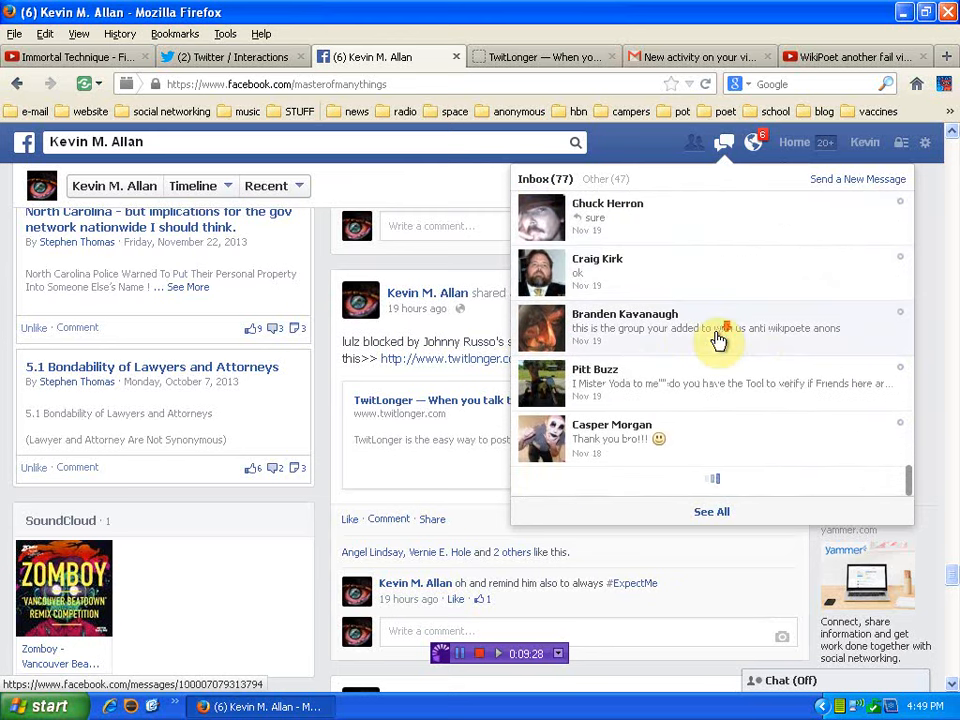
scroll(down, 3)
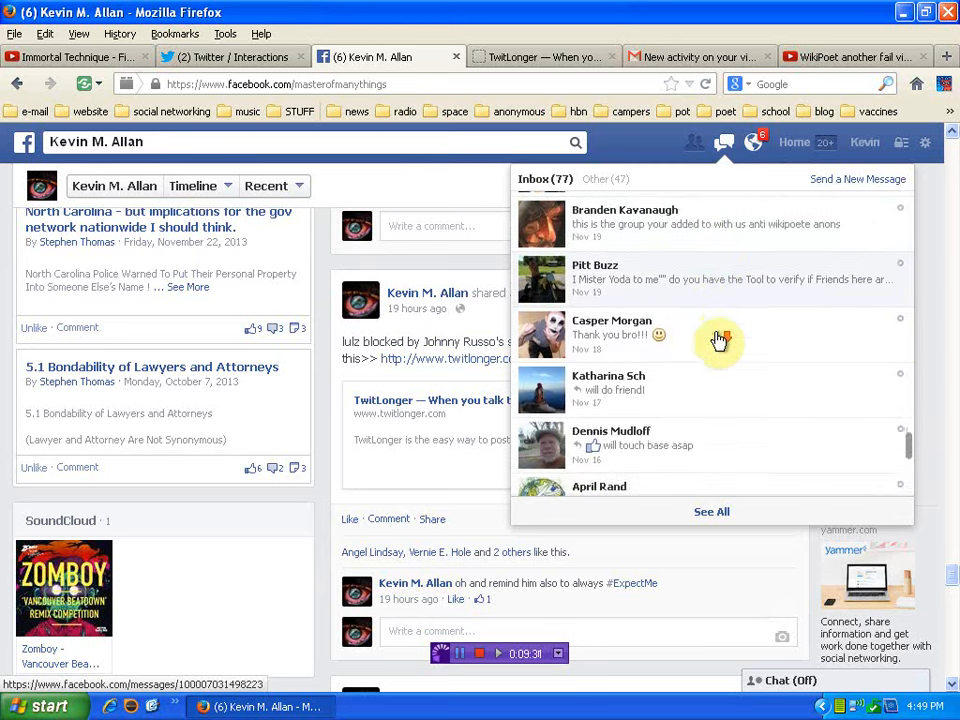
scroll(down, 3)
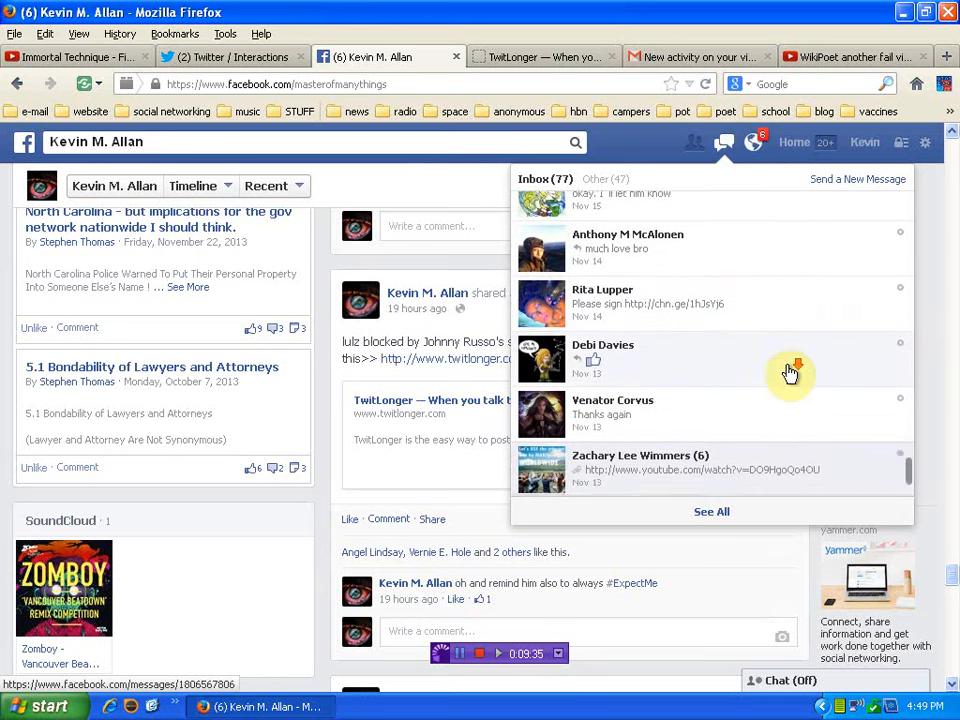
scroll(down, 3)
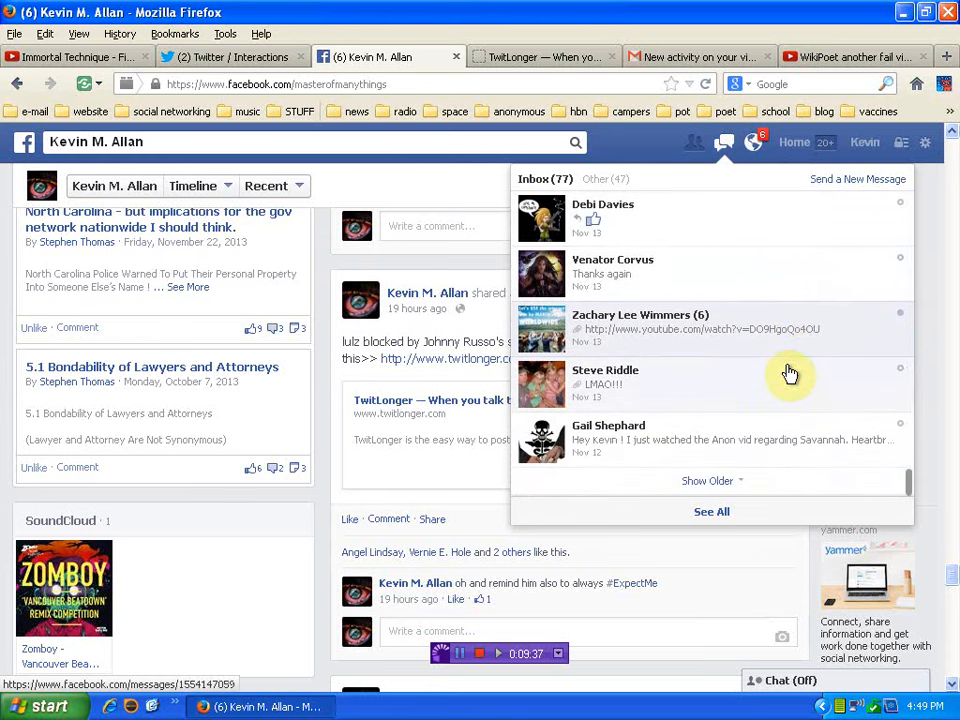
scroll(down, 3)
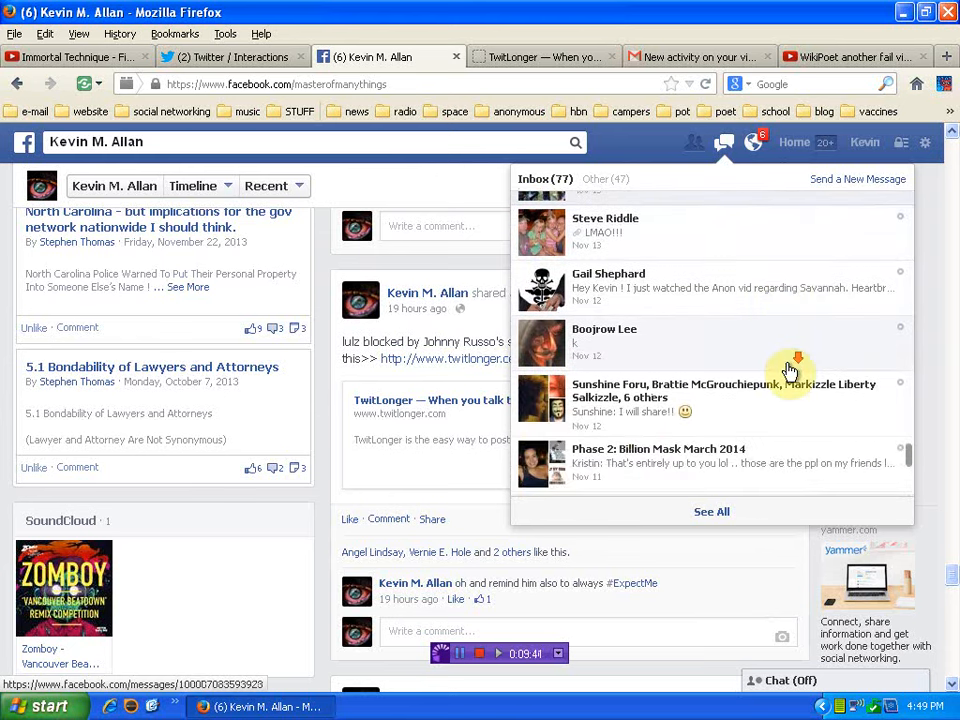
scroll(down, 3)
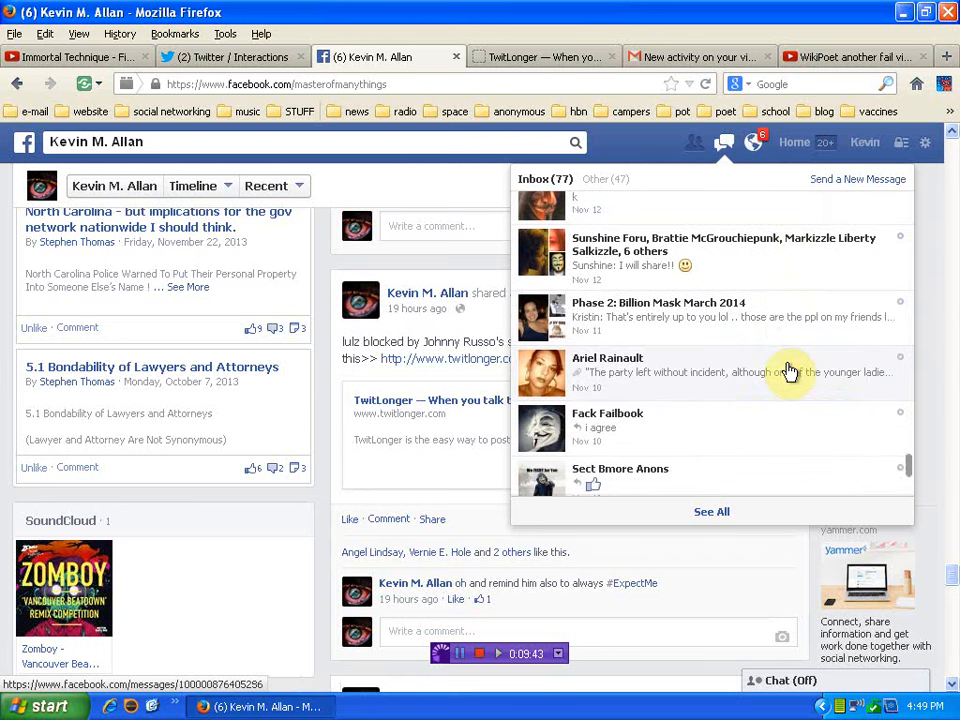
scroll(down, 3)
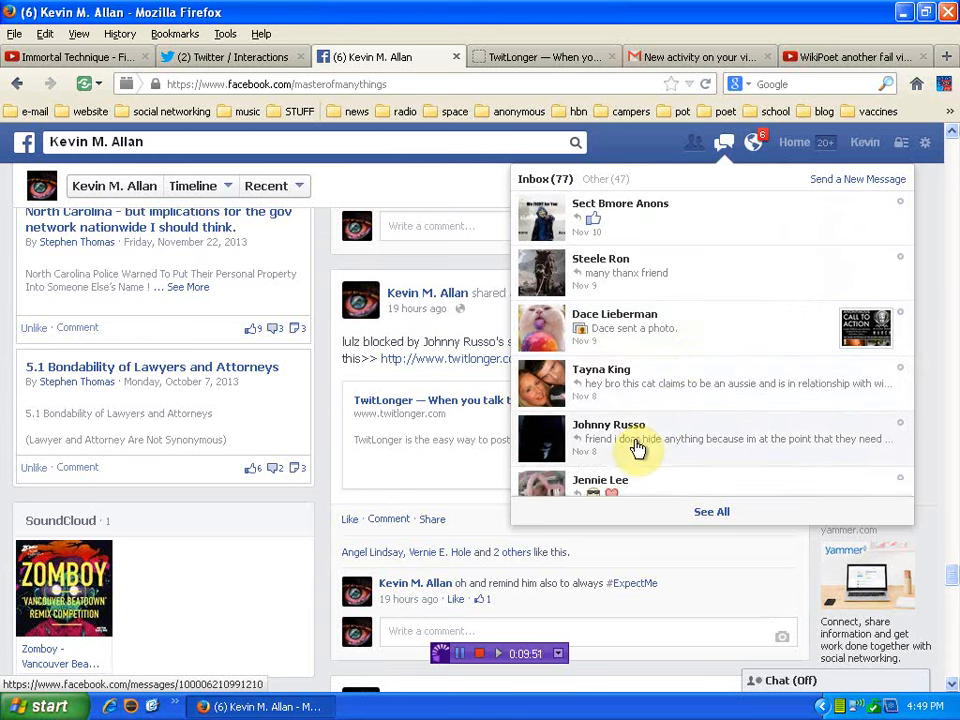
click(636, 438)
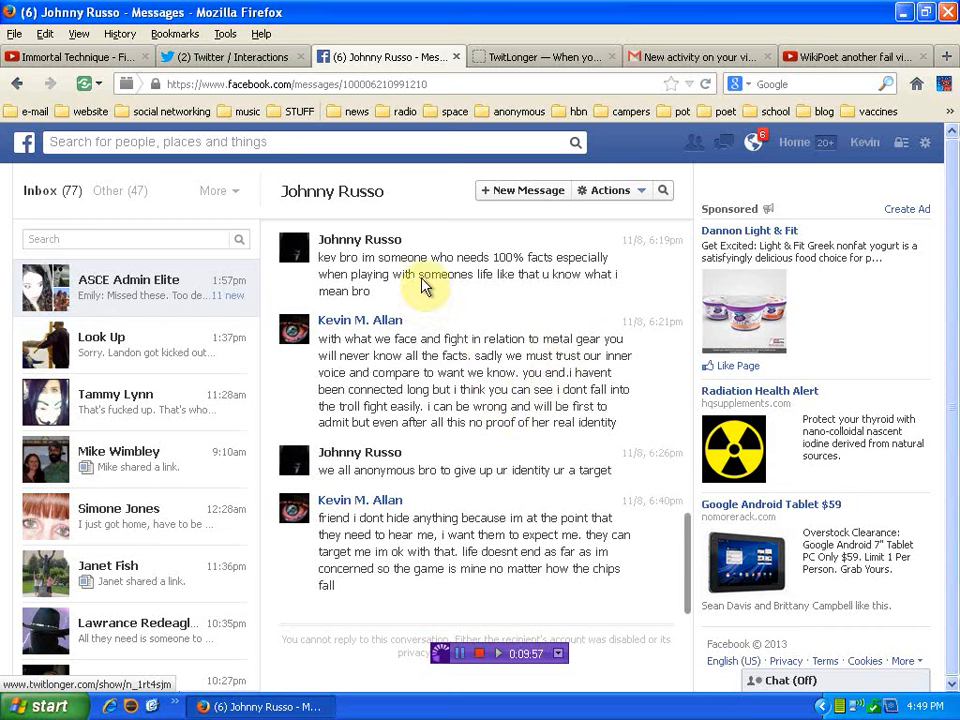
mouse_move(348, 436)
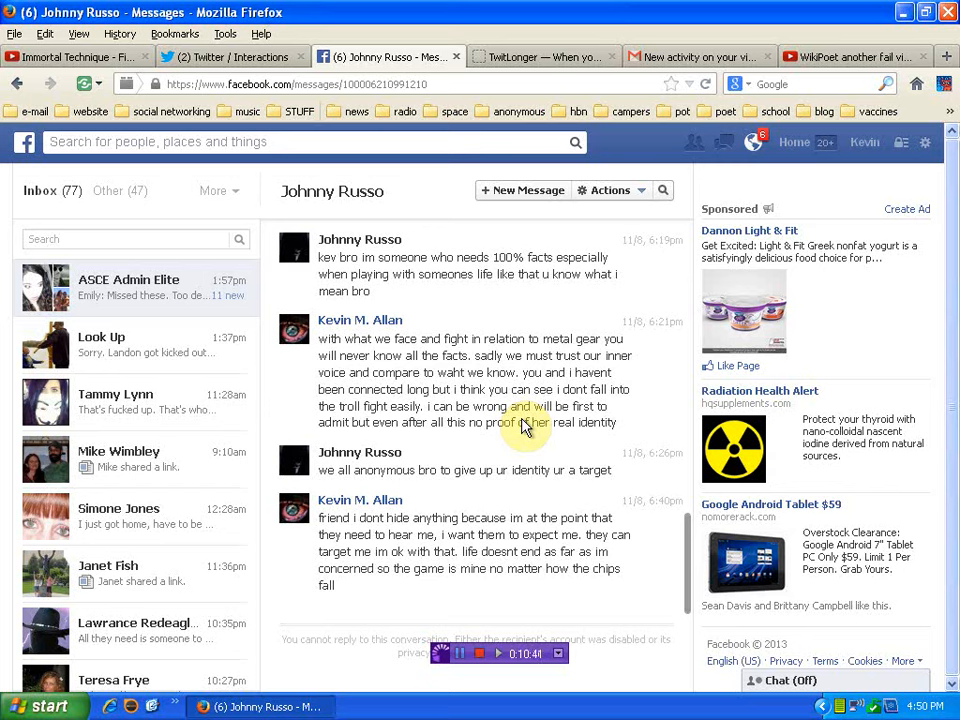
mouse_move(380, 222)
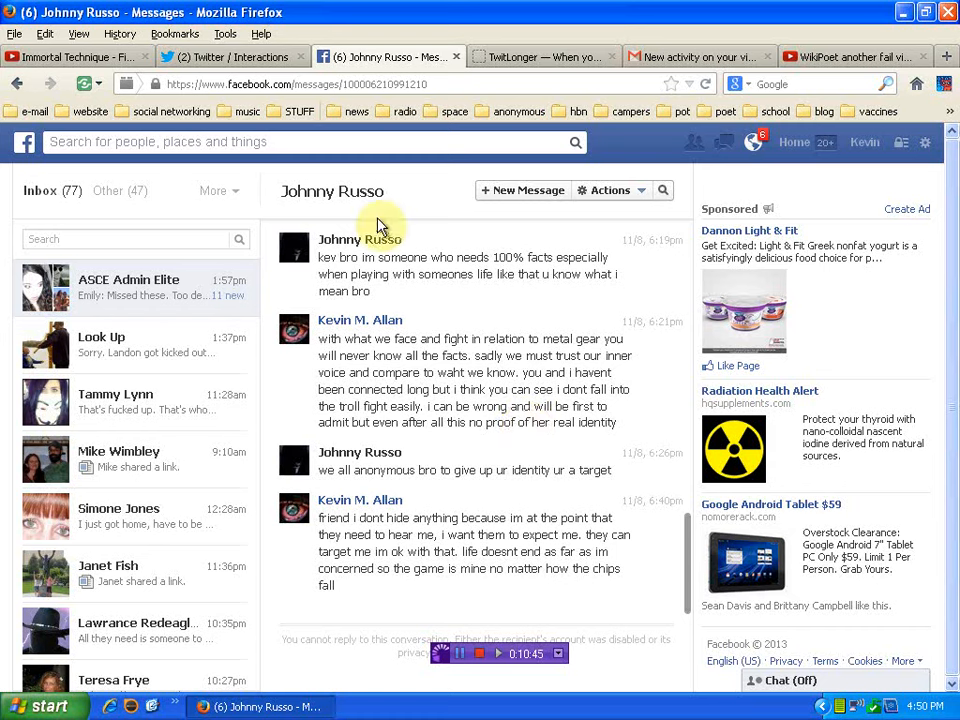
mouse_move(532, 502)
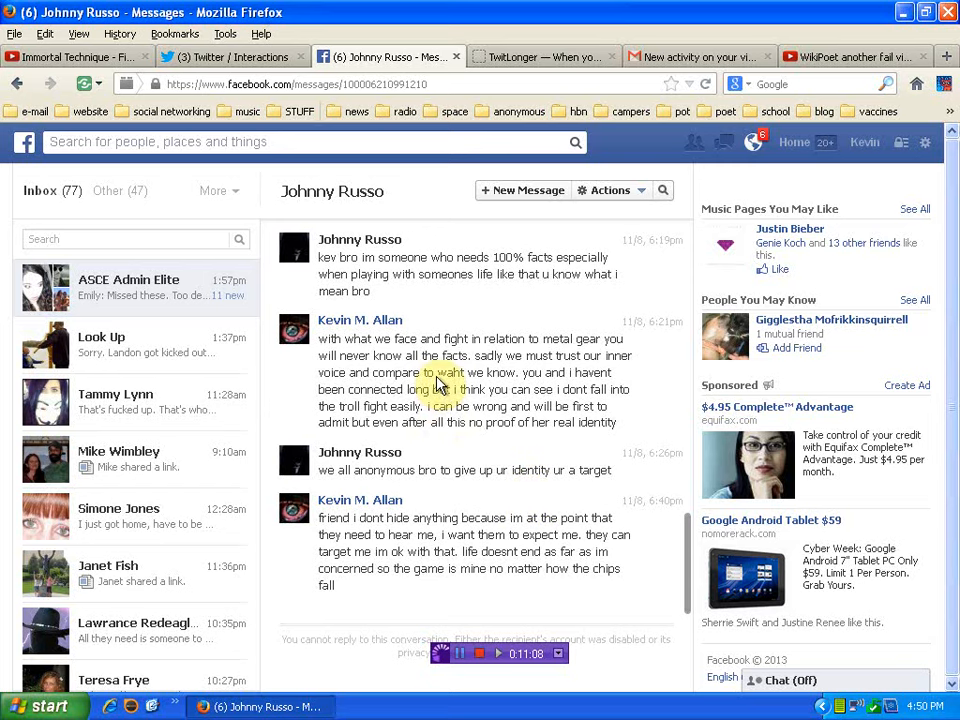
mouse_move(436, 470)
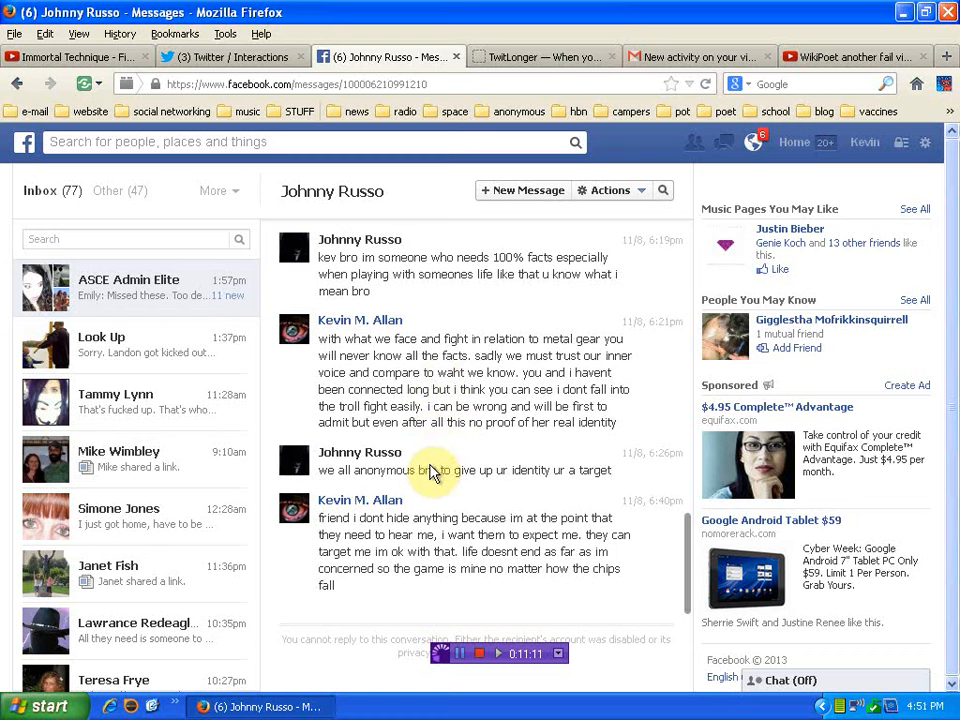
mouse_move(360, 460)
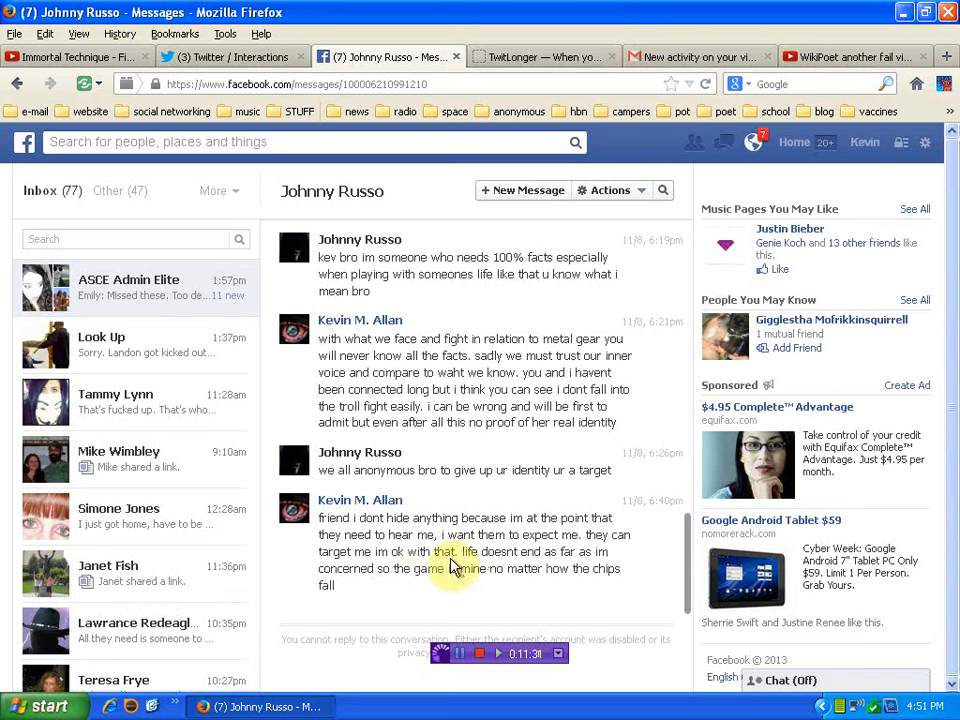
mouse_move(388, 576)
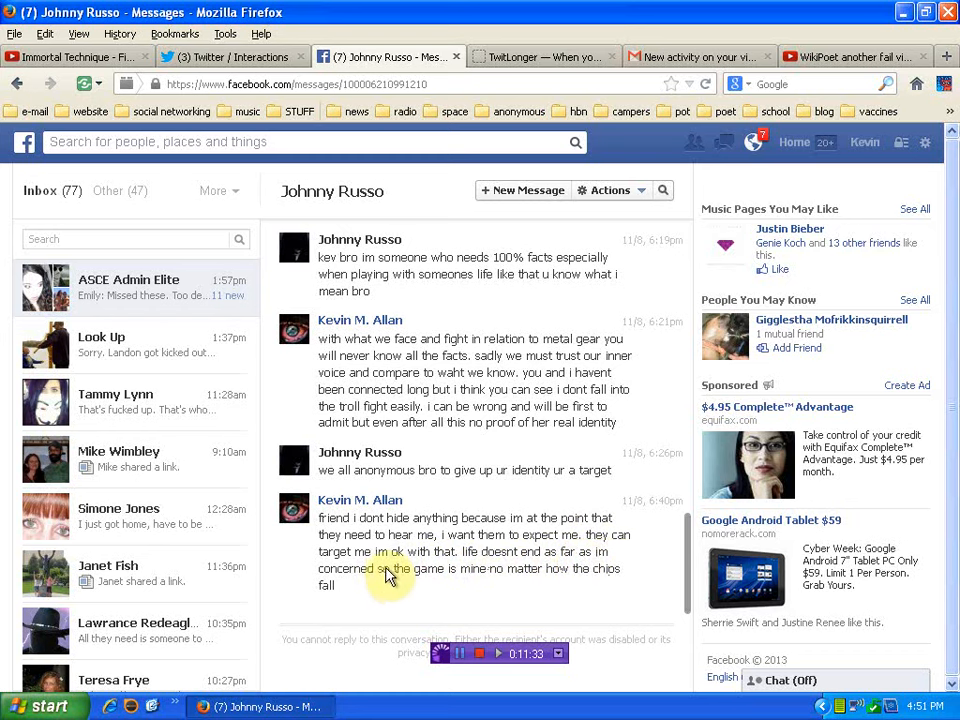
mouse_move(556, 578)
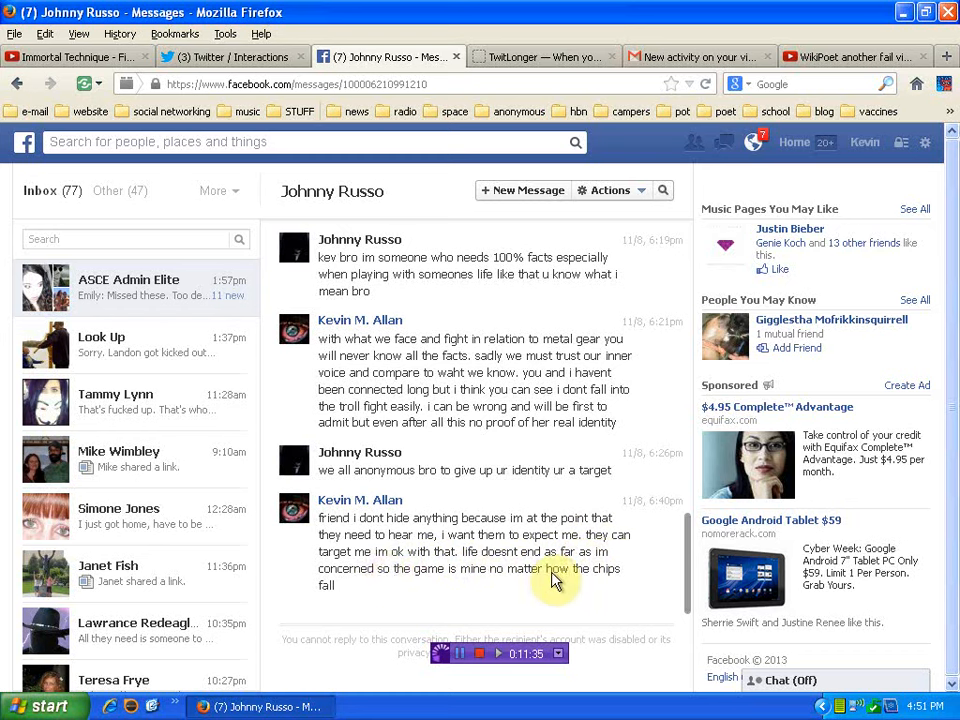
mouse_move(390, 600)
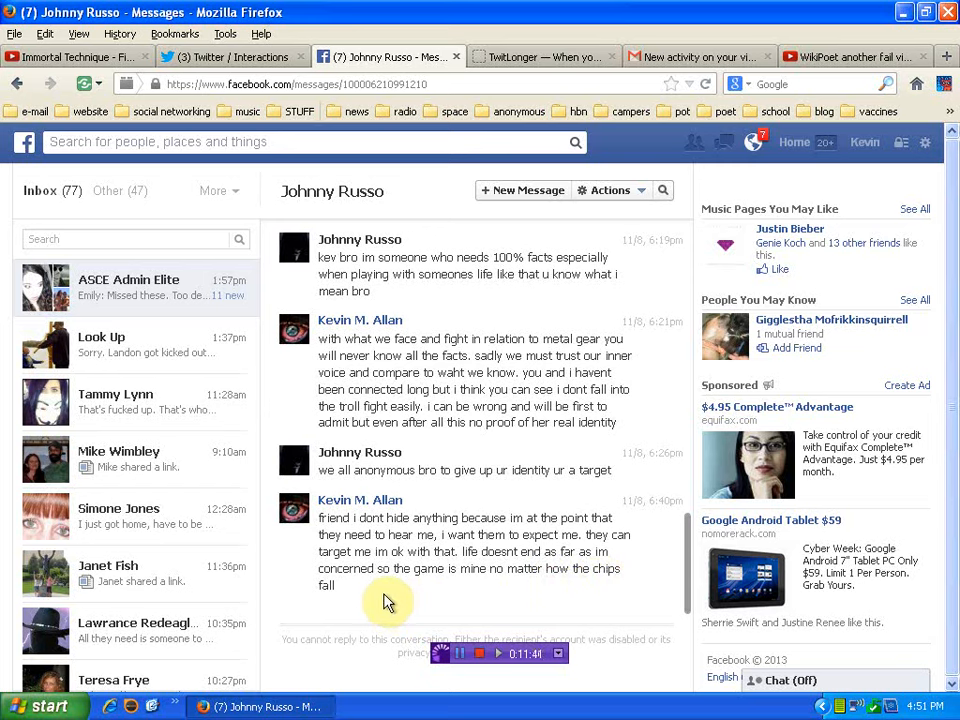
mouse_move(432, 344)
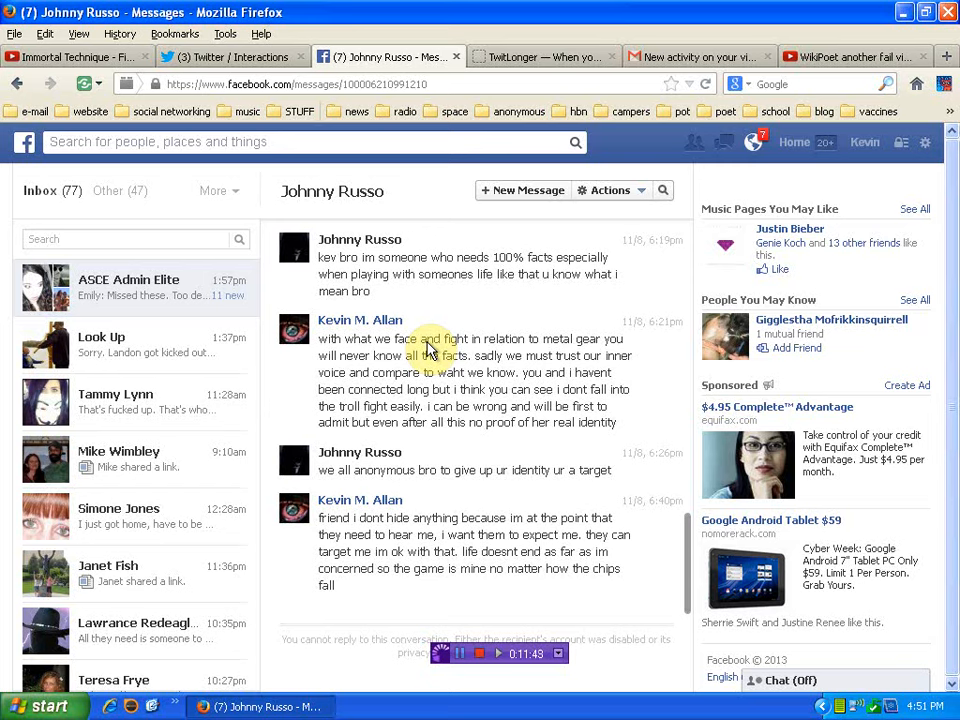
mouse_move(496, 348)
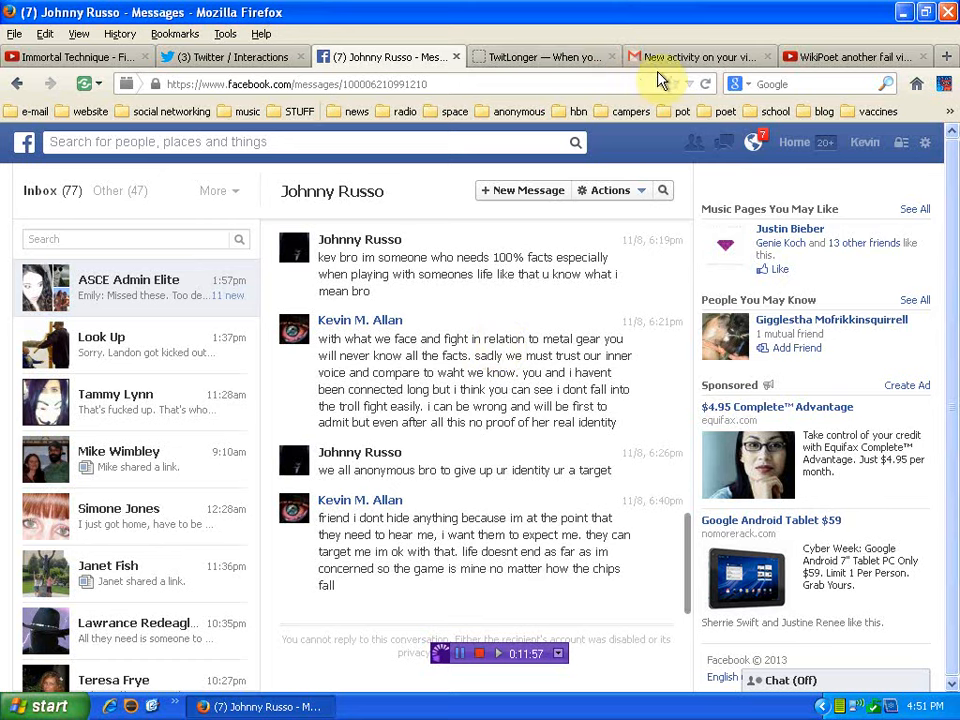
click(698, 56)
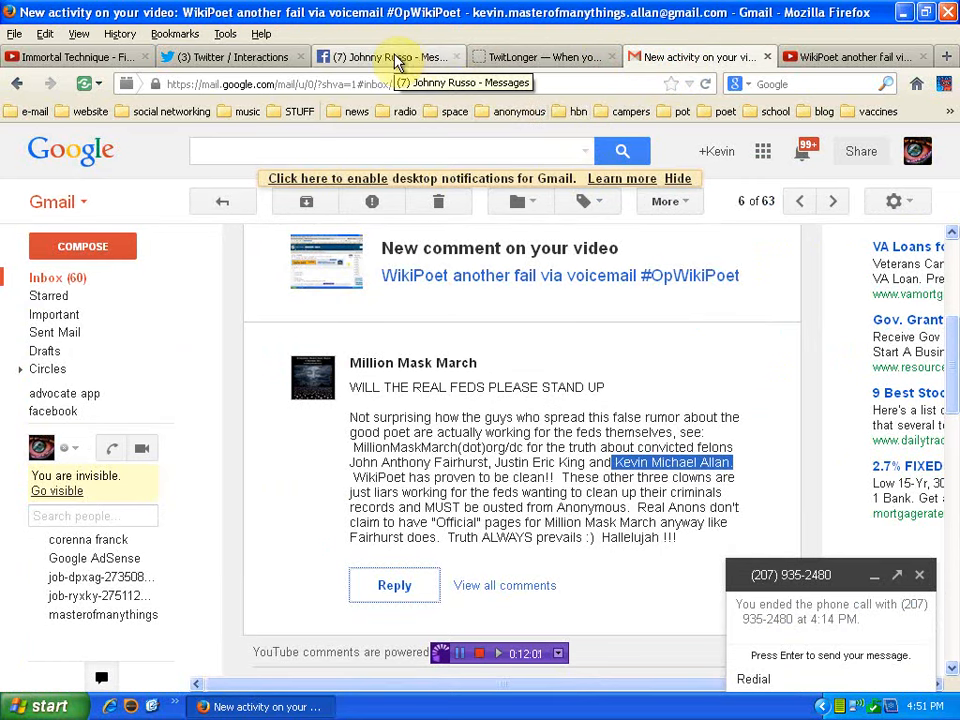
Step: Glance at the voicemail video's top comment on YouTube, then return to the Gmail inbox
click(388, 56)
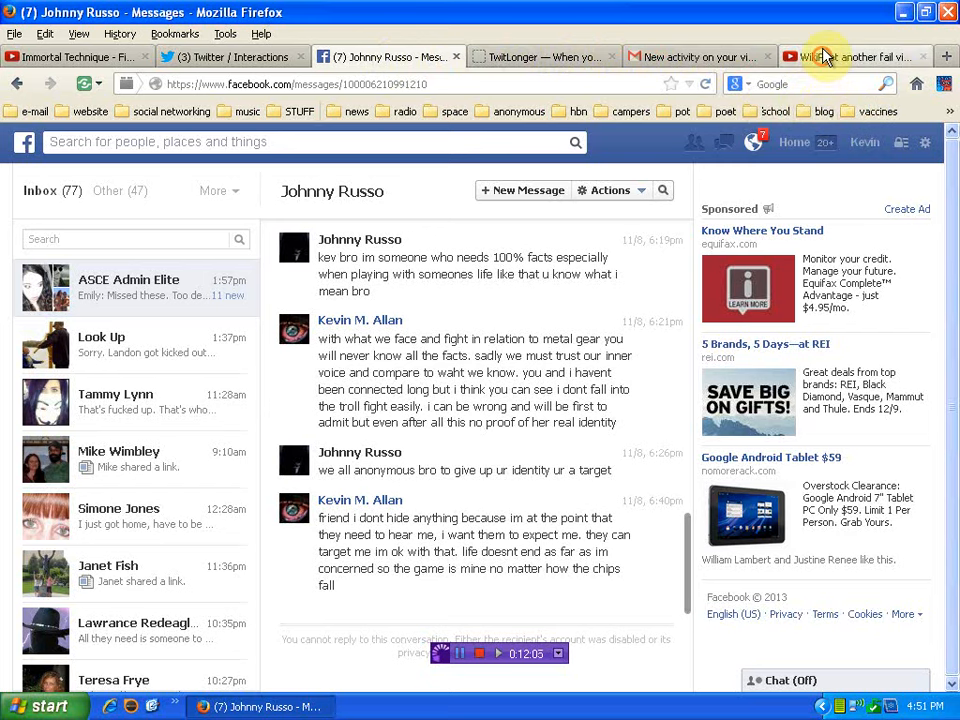
click(850, 56)
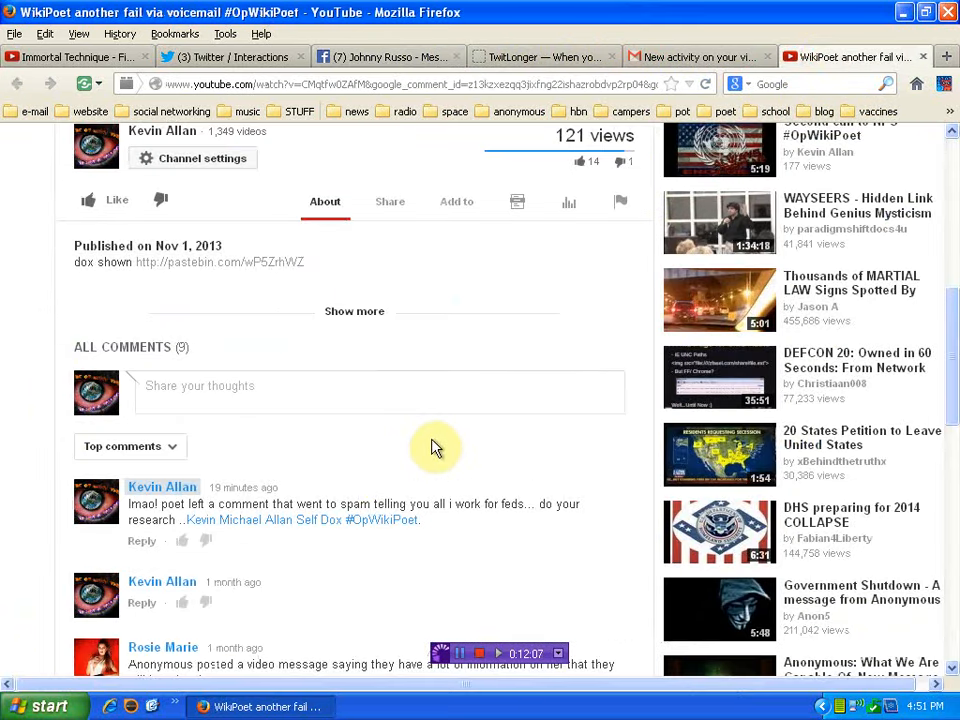
mouse_move(412, 560)
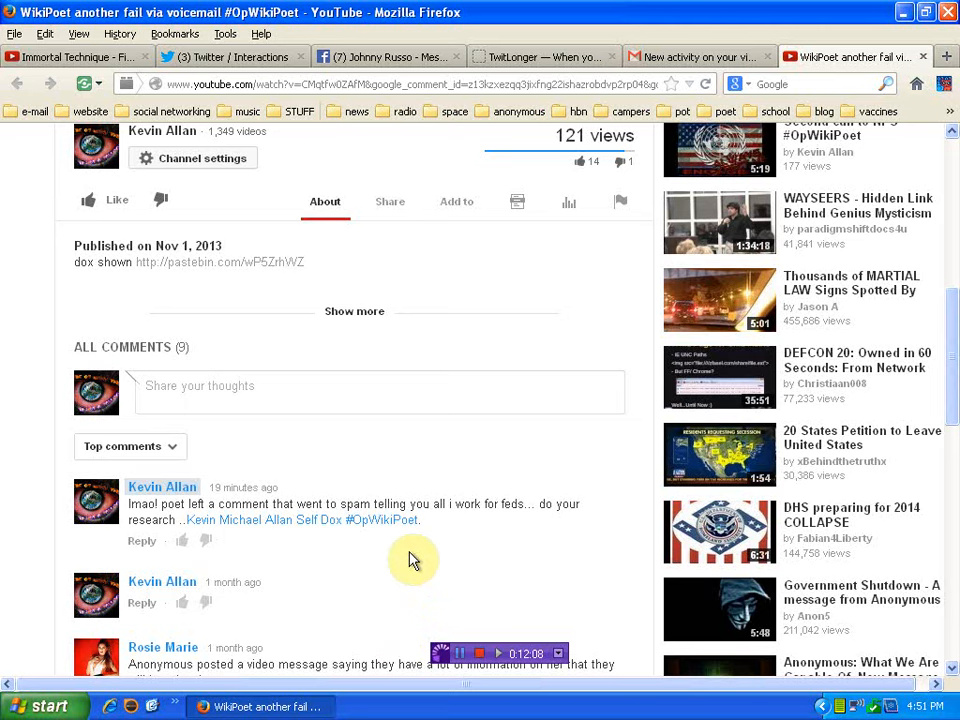
mouse_move(440, 540)
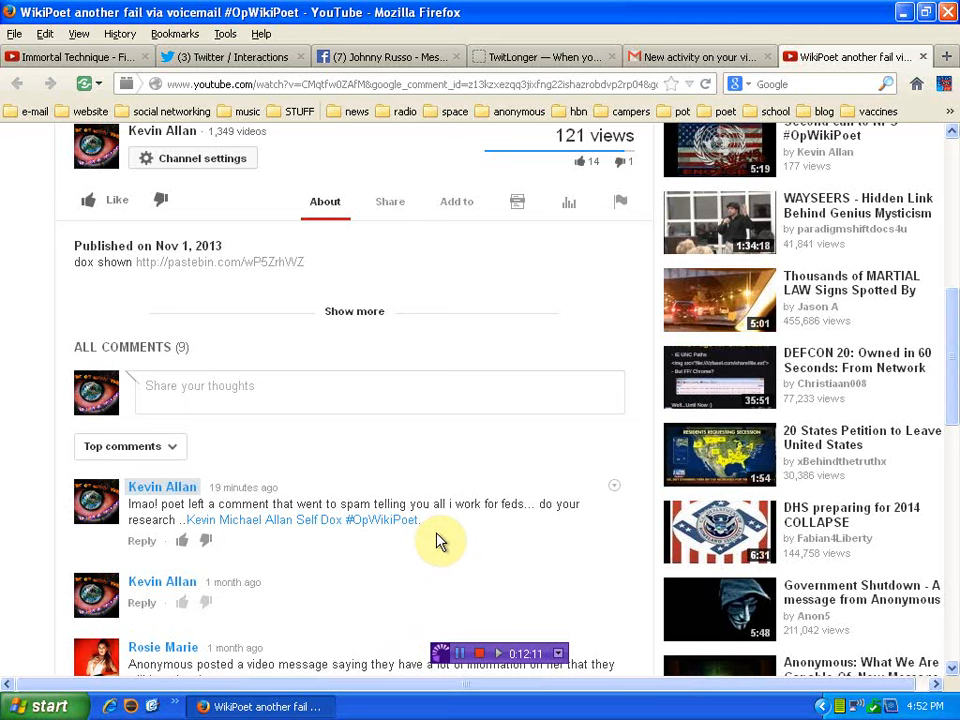
mouse_move(450, 504)
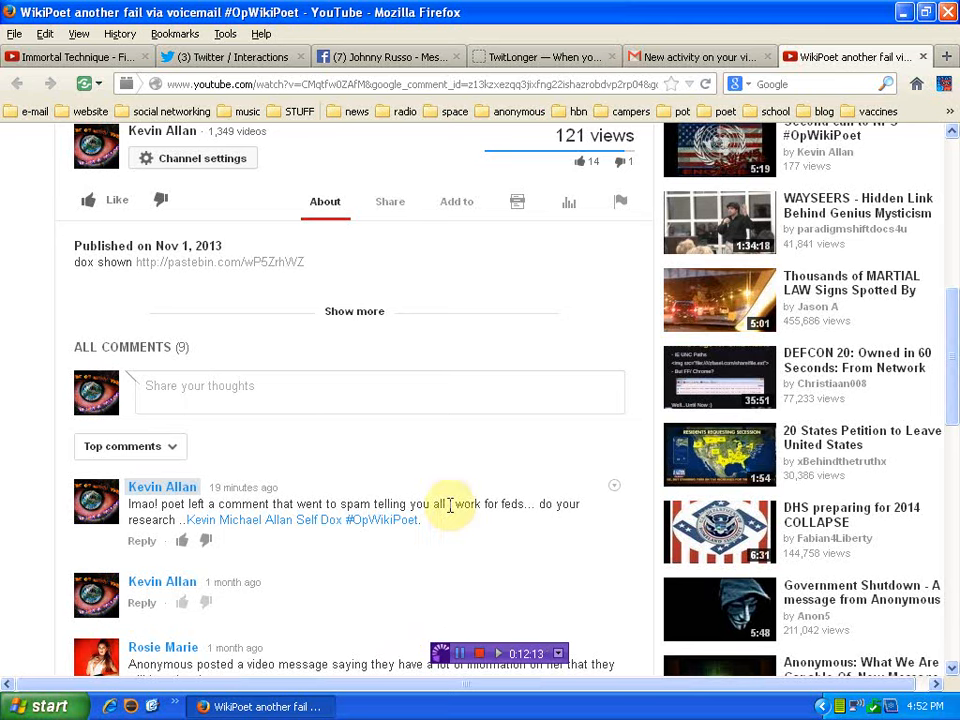
click(696, 56)
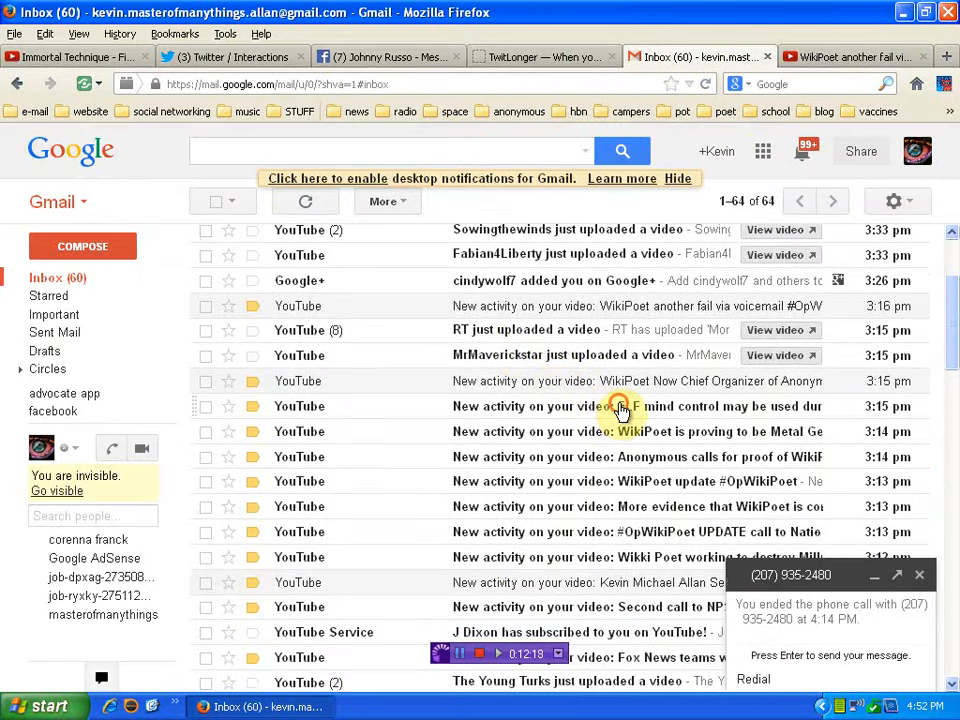
Step: Read the Metal Gear, donations proof and Second call to NPS #OpWikiPoet comment notifications
click(636, 406)
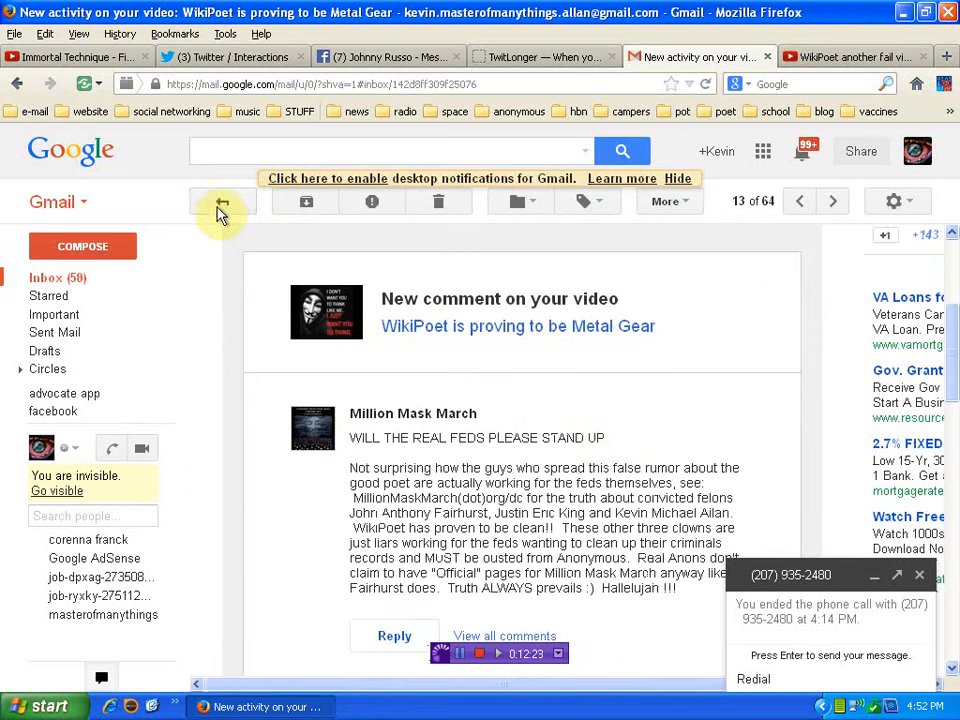
click(220, 200)
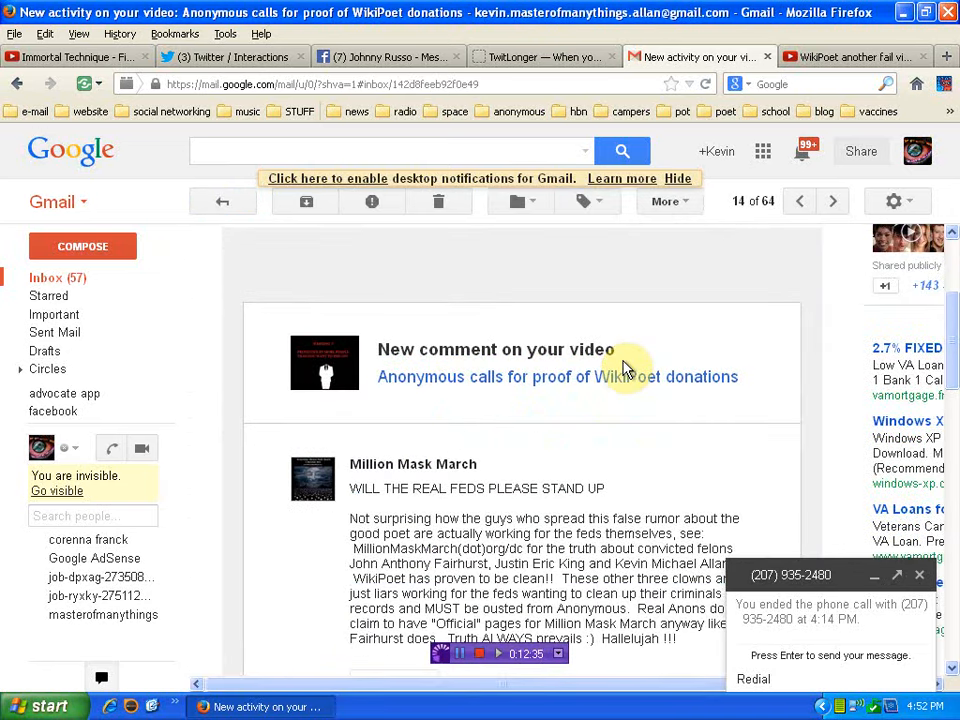
scroll(down, 3)
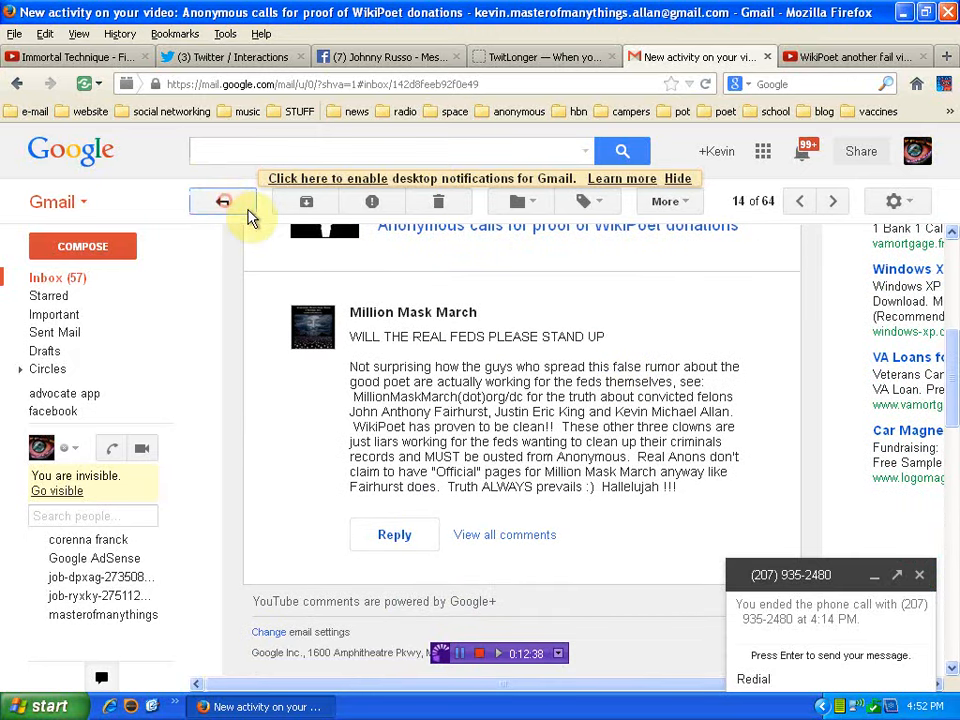
click(224, 200)
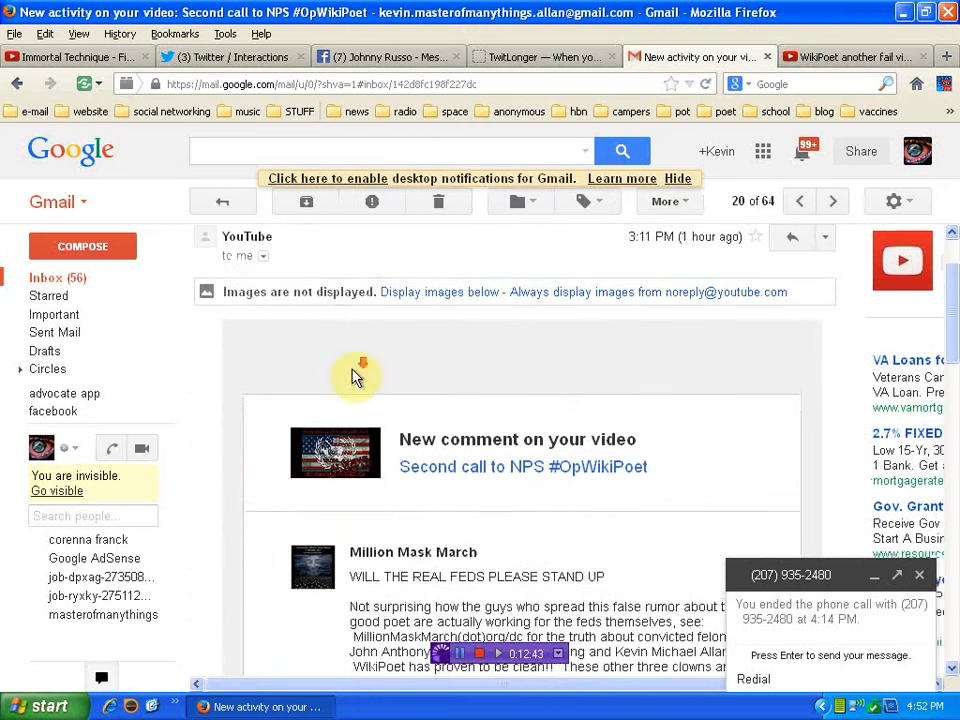
scroll(down, 3)
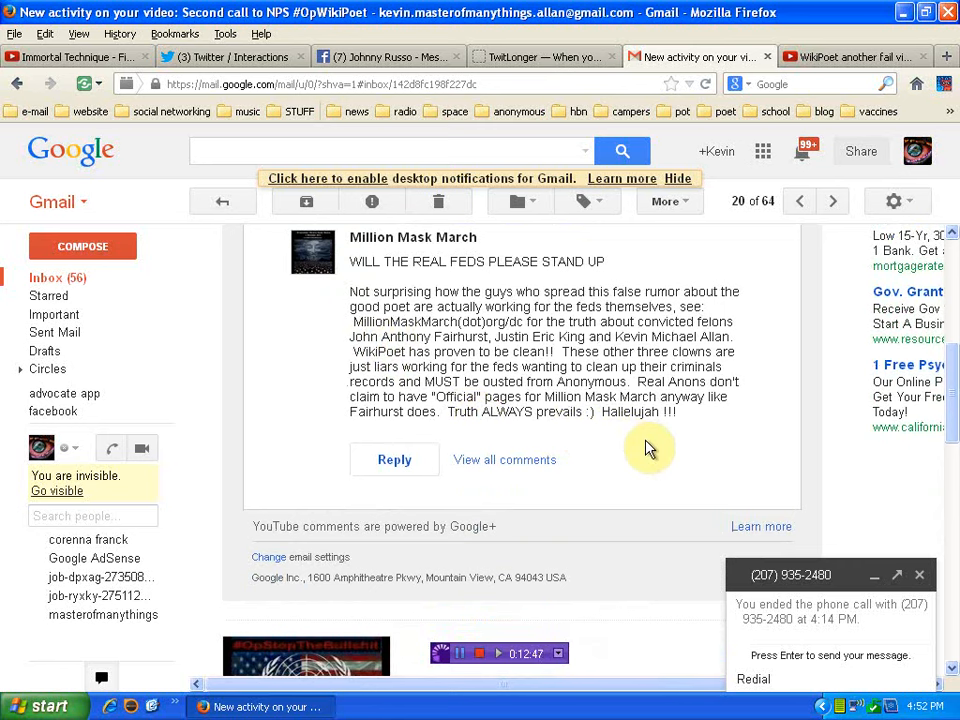
mouse_move(638, 576)
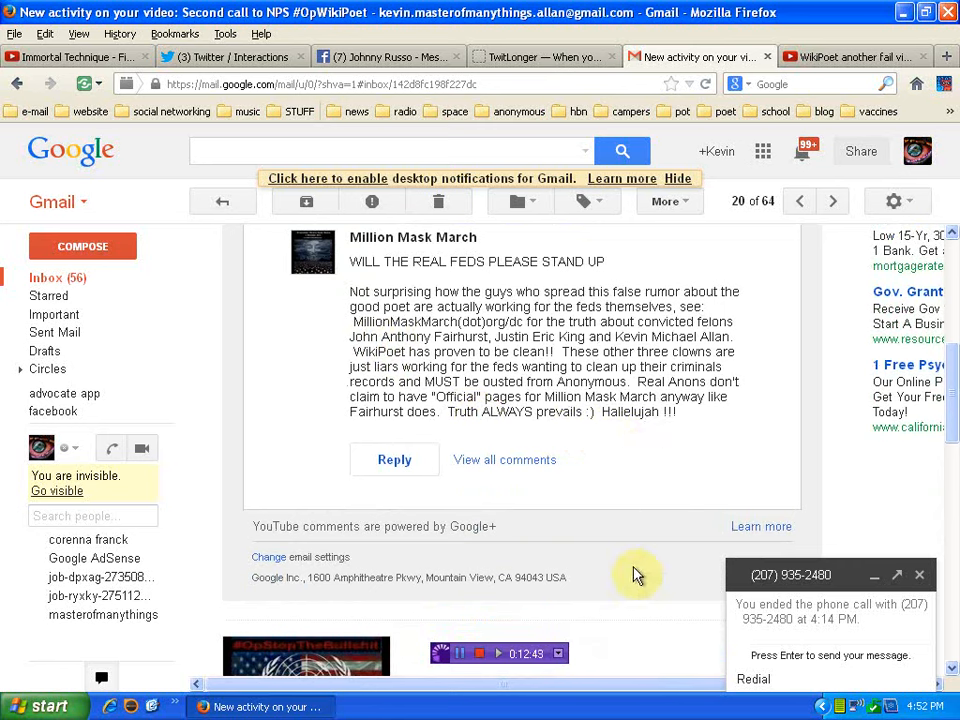